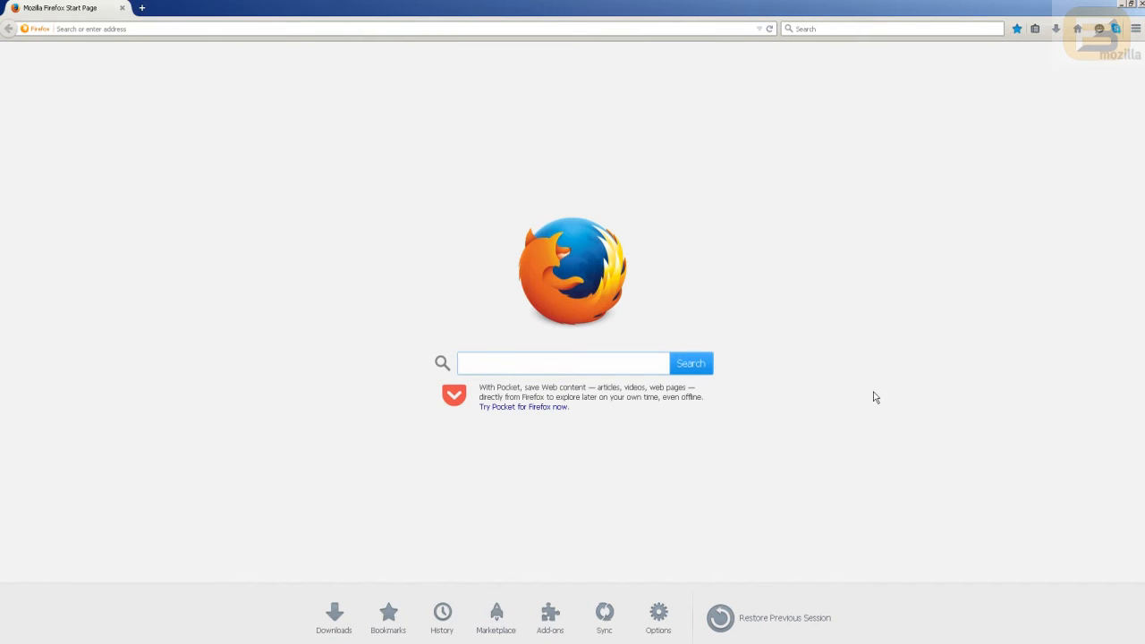
pyautogui.moveTo(564, 14)
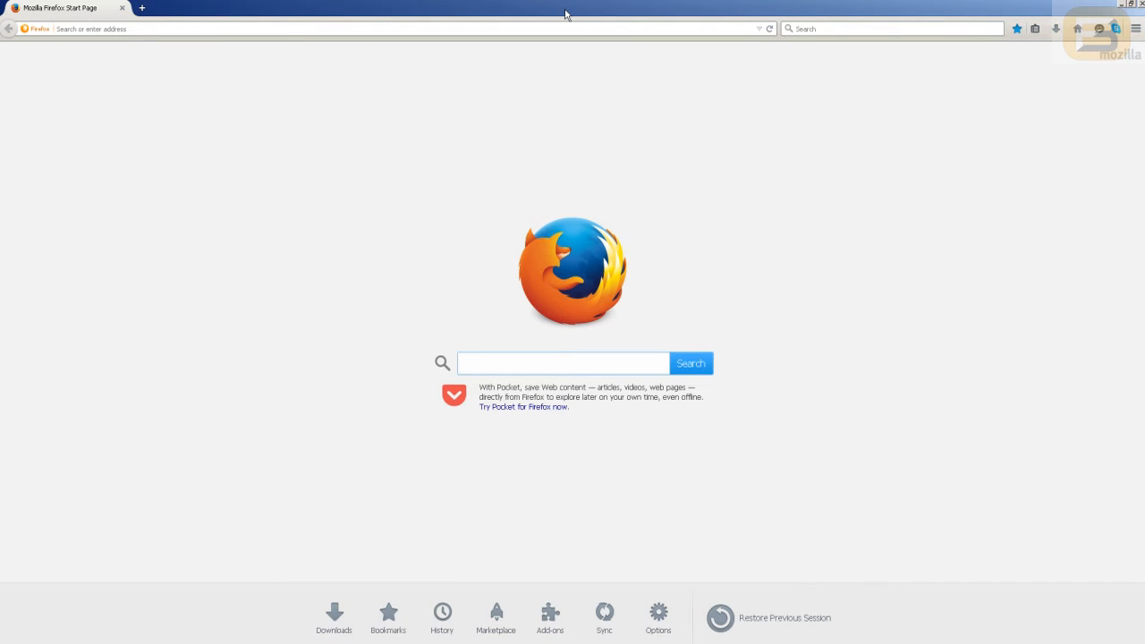
# Search Google for 'SHA' and open the Secure Hash Algorithm Wikipedia article
pyautogui.click(563, 362)
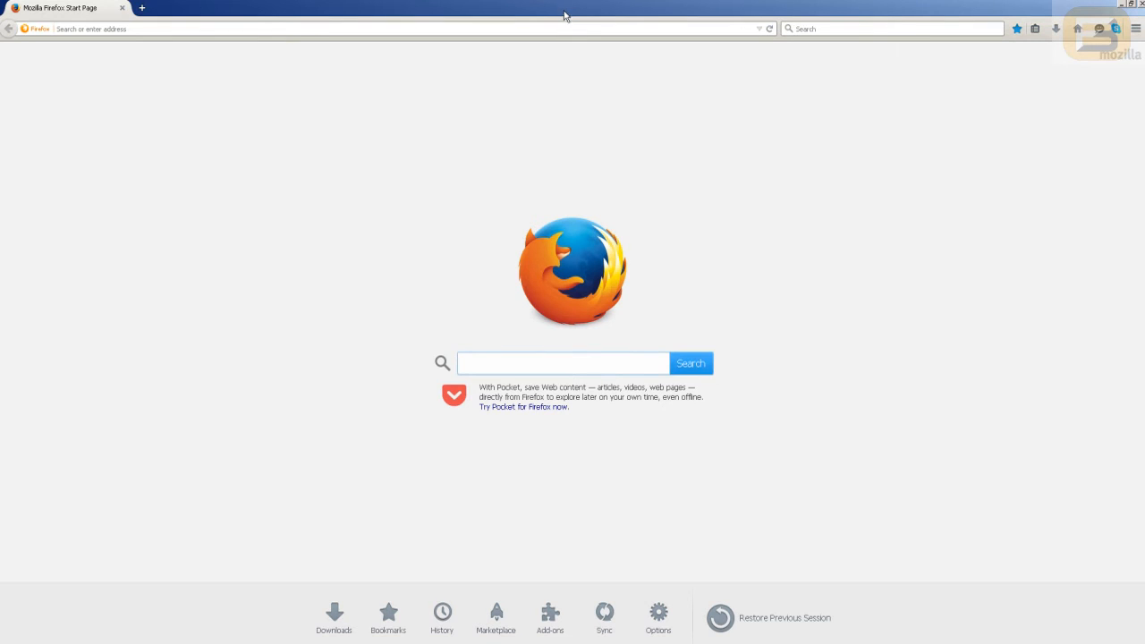
pyautogui.write('SHA')
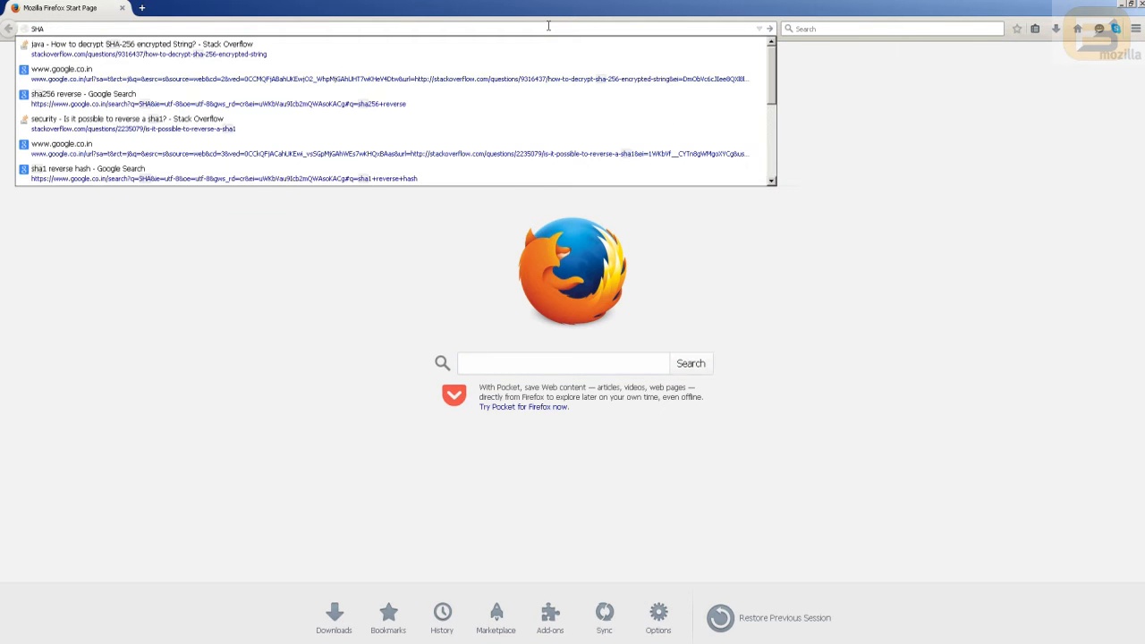
pyautogui.press('Return')
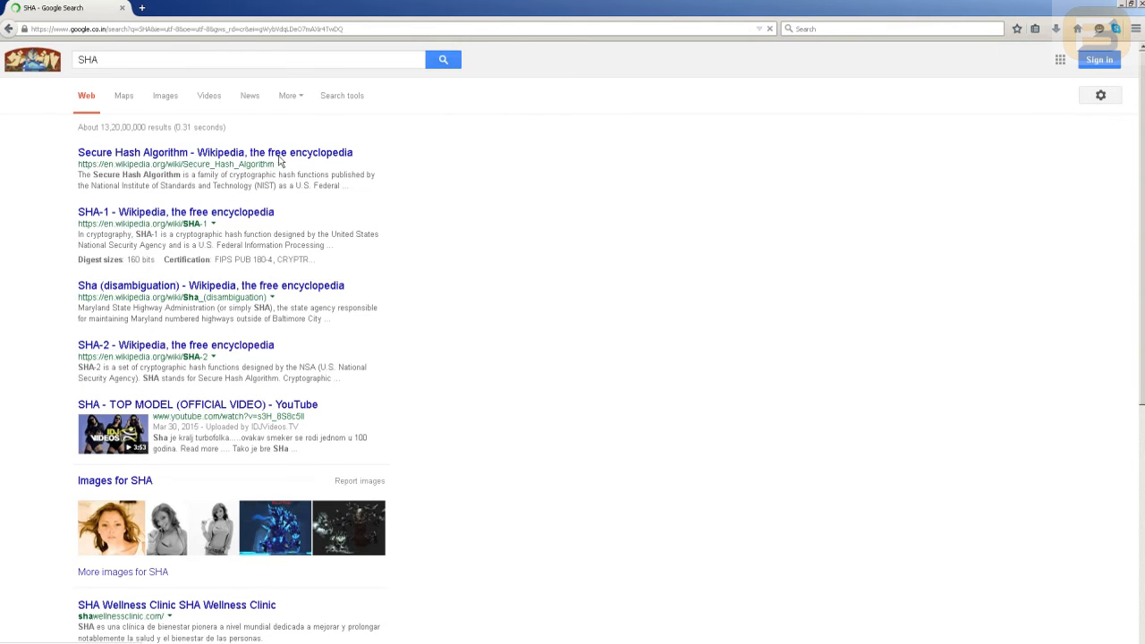
pyautogui.click(214, 152)
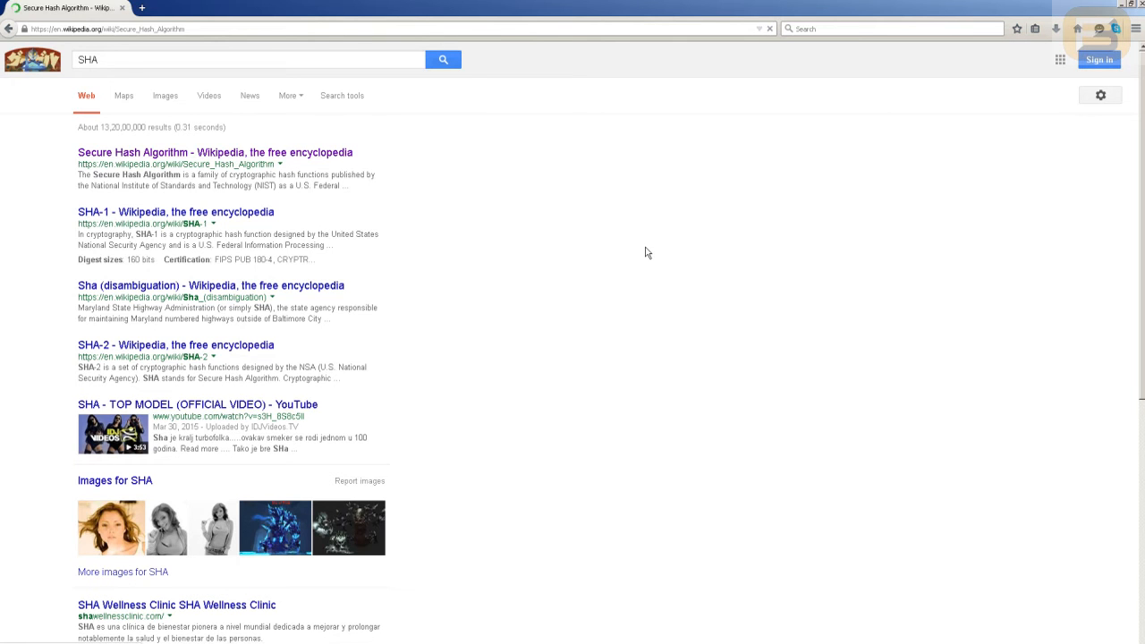
pyautogui.moveTo(642, 242)
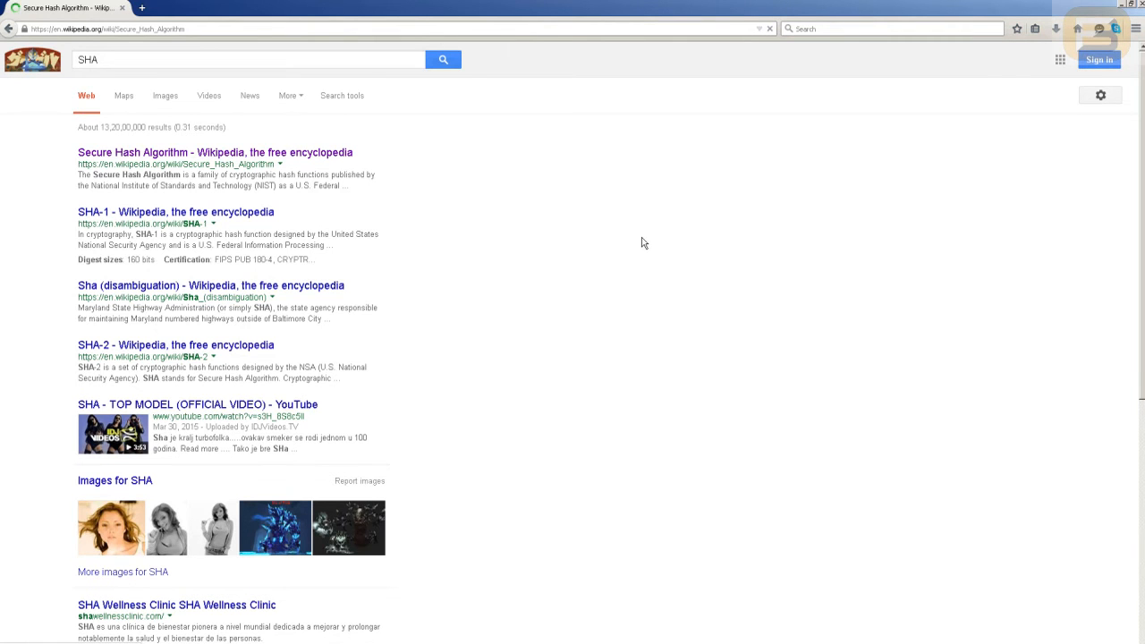
pyautogui.click(213, 152)
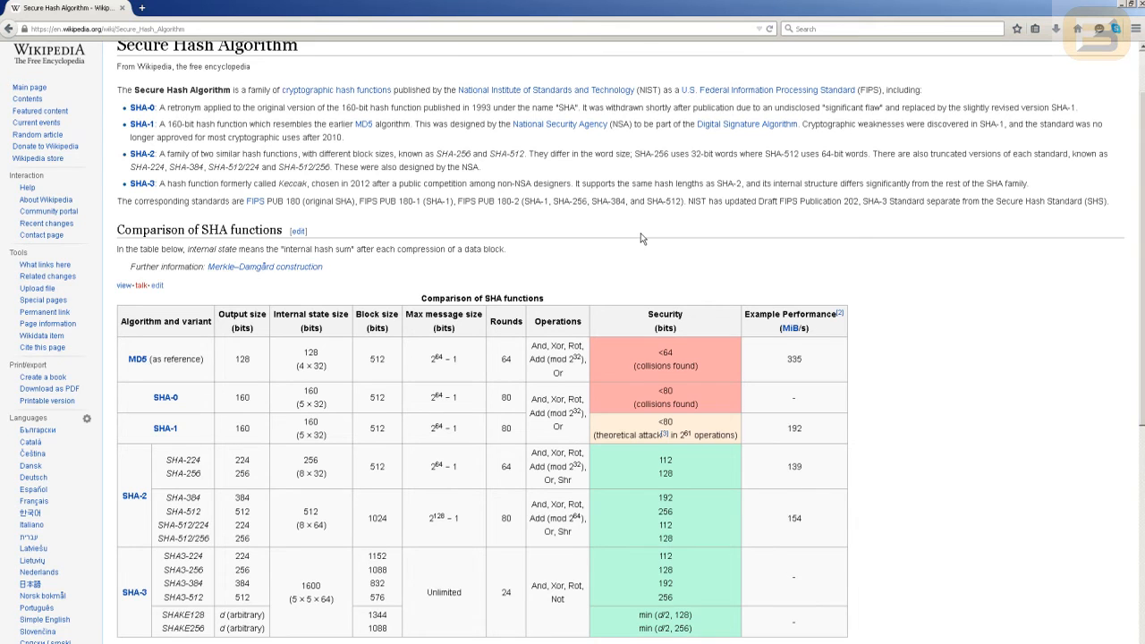
# Scroll to the SHA comparison table and highlight the 256-bit security value for SHA-512
pyautogui.scroll(-3)
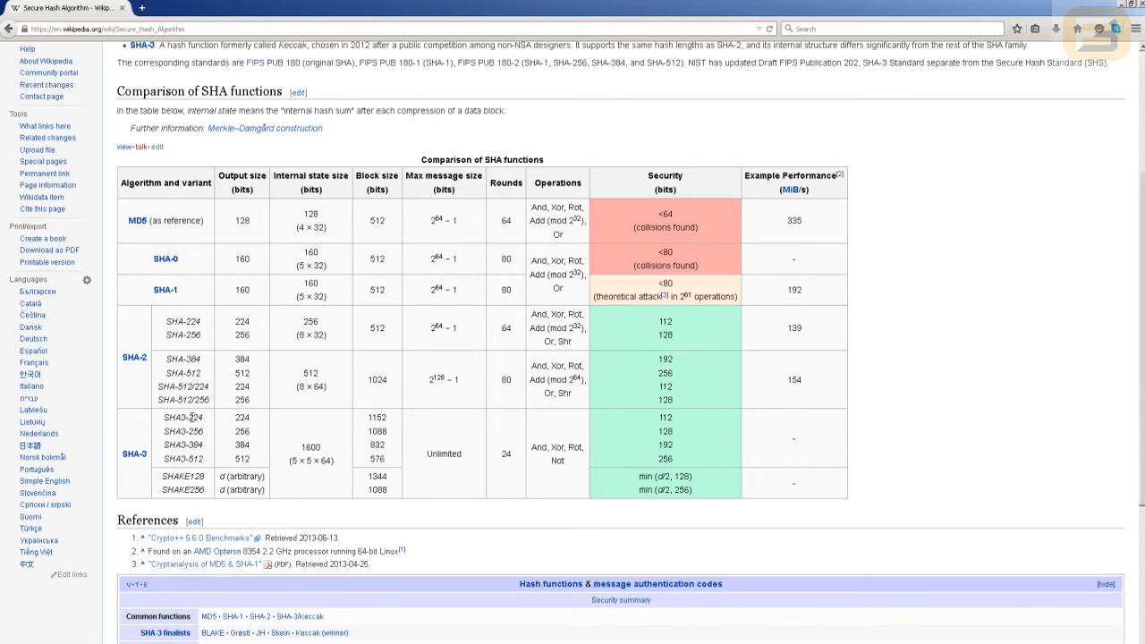
pyautogui.moveTo(646, 462)
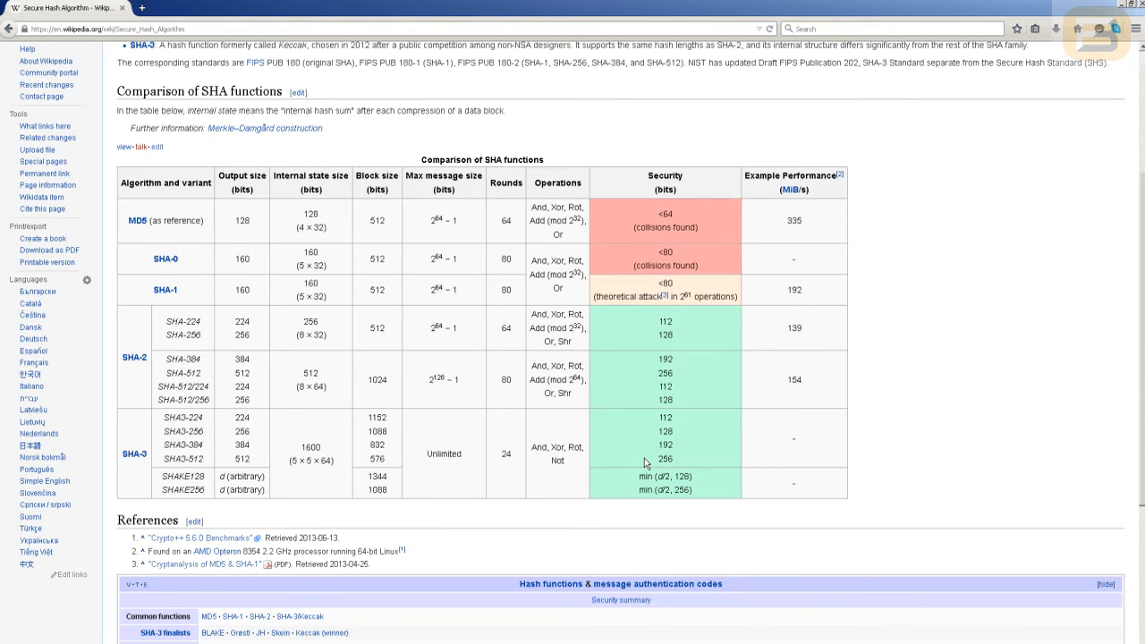
pyautogui.doubleClick(664, 460)
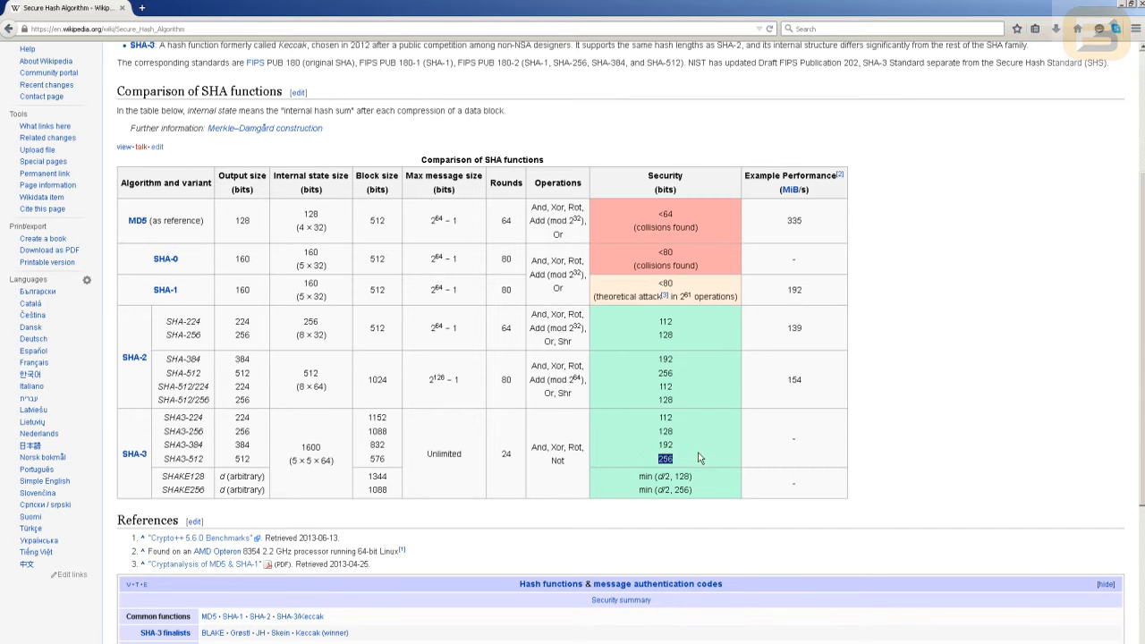
pyautogui.moveTo(685, 436)
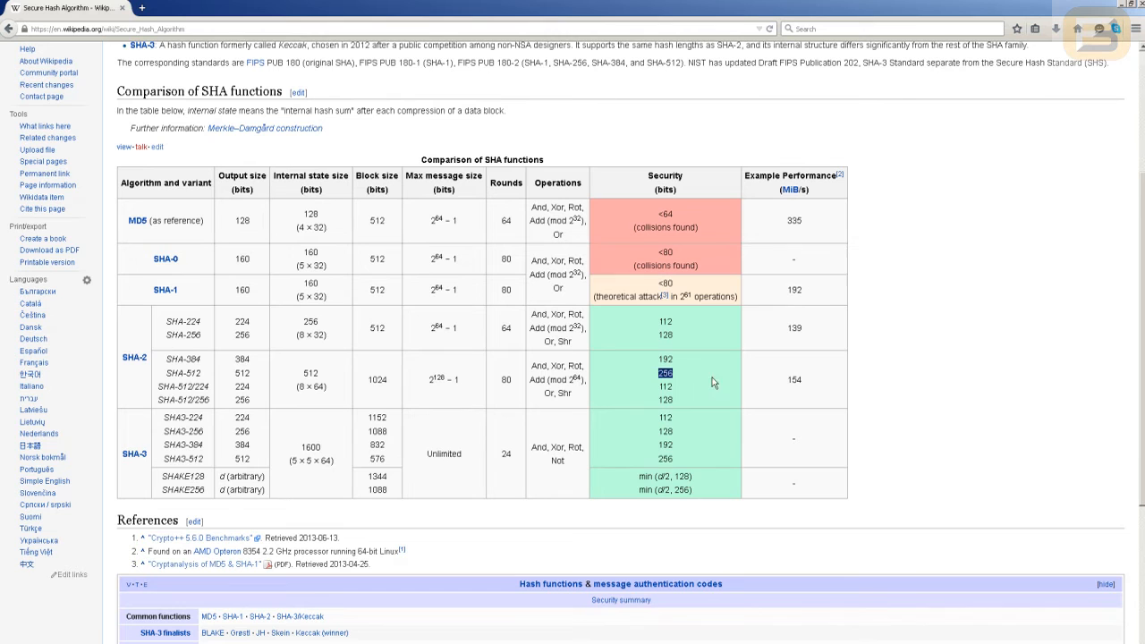
pyautogui.moveTo(741, 350)
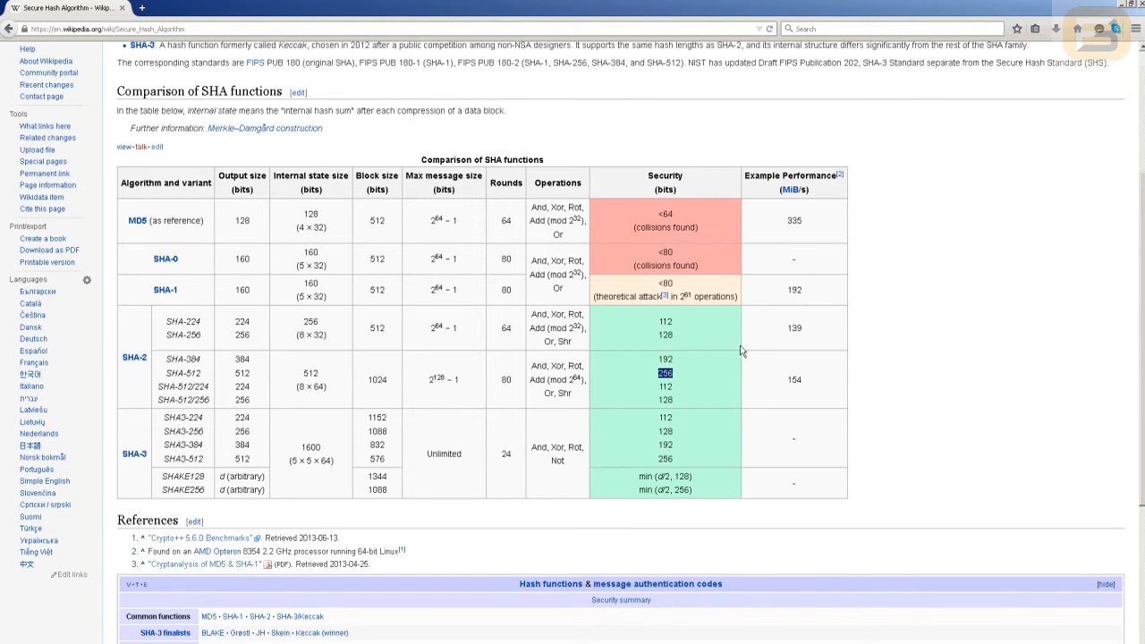
pyautogui.moveTo(680, 420)
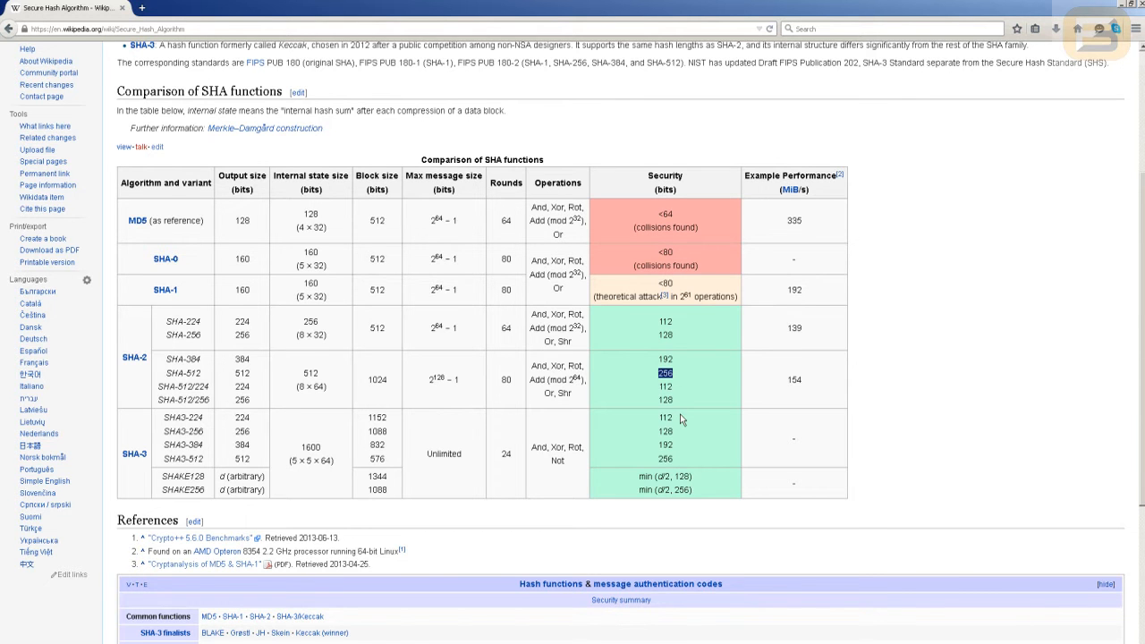
pyautogui.scroll(3)
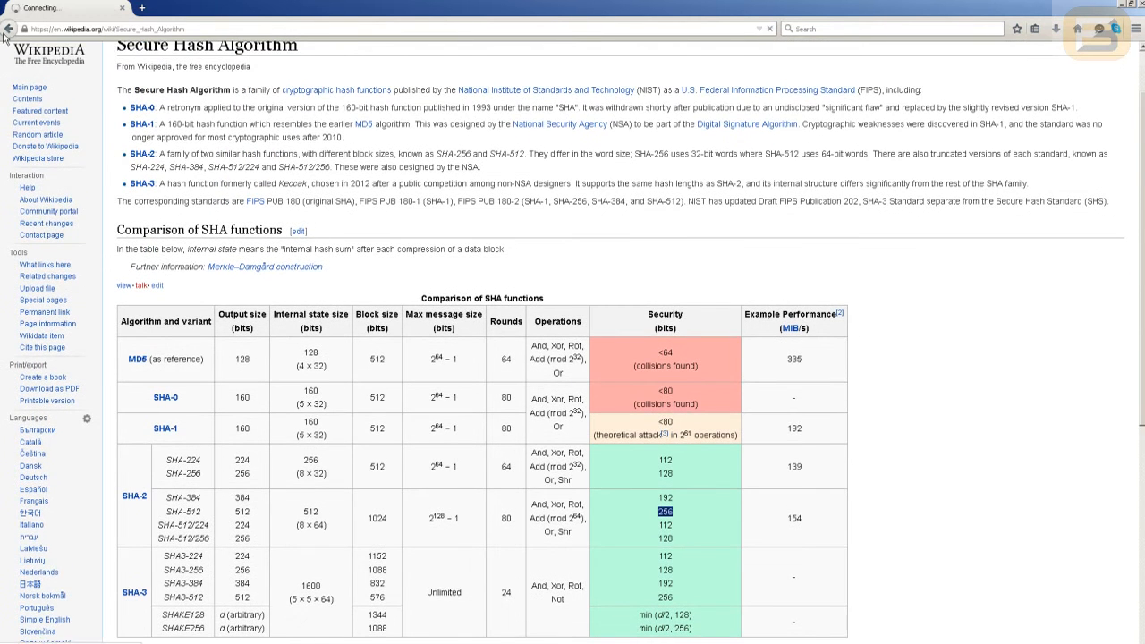
# Switch from Firefox to the blank SQLQuery1 editor in SQL Server Management Studio
pyautogui.click(8, 29)
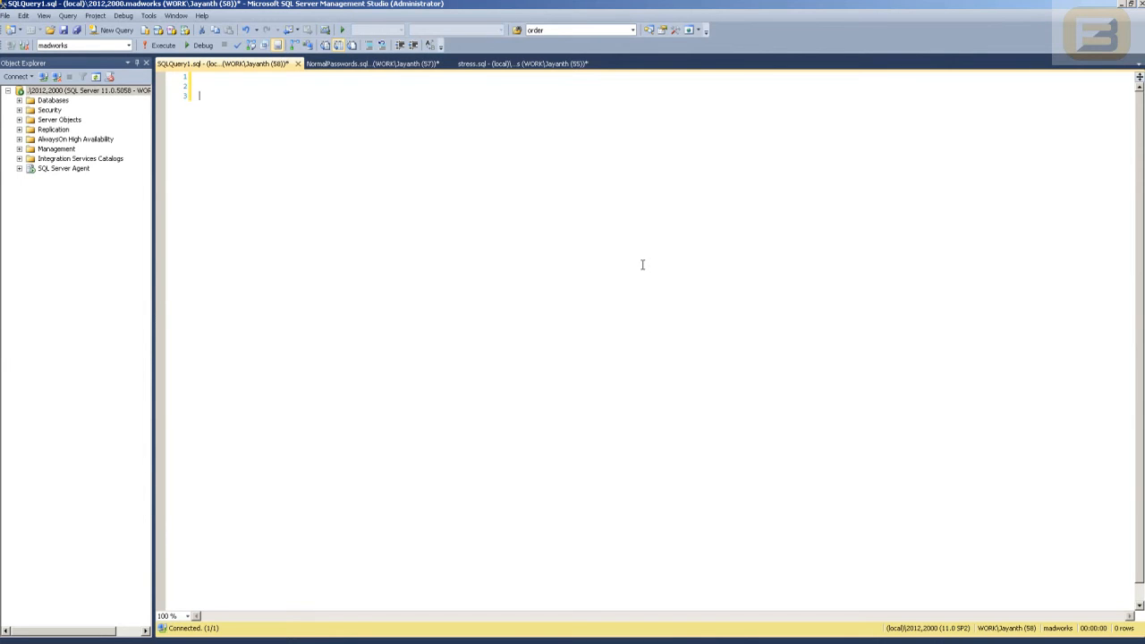
# Write three select hashbytes('SHA1','jayanth') queries and execute them
pyautogui.write('select hasb')
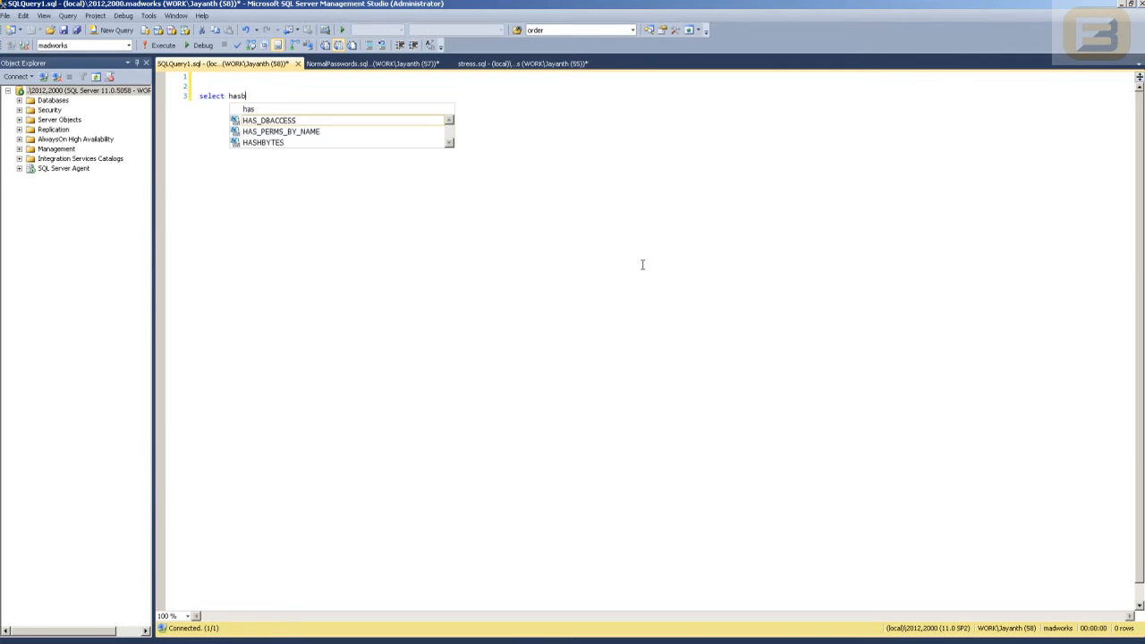
pyautogui.write('b')
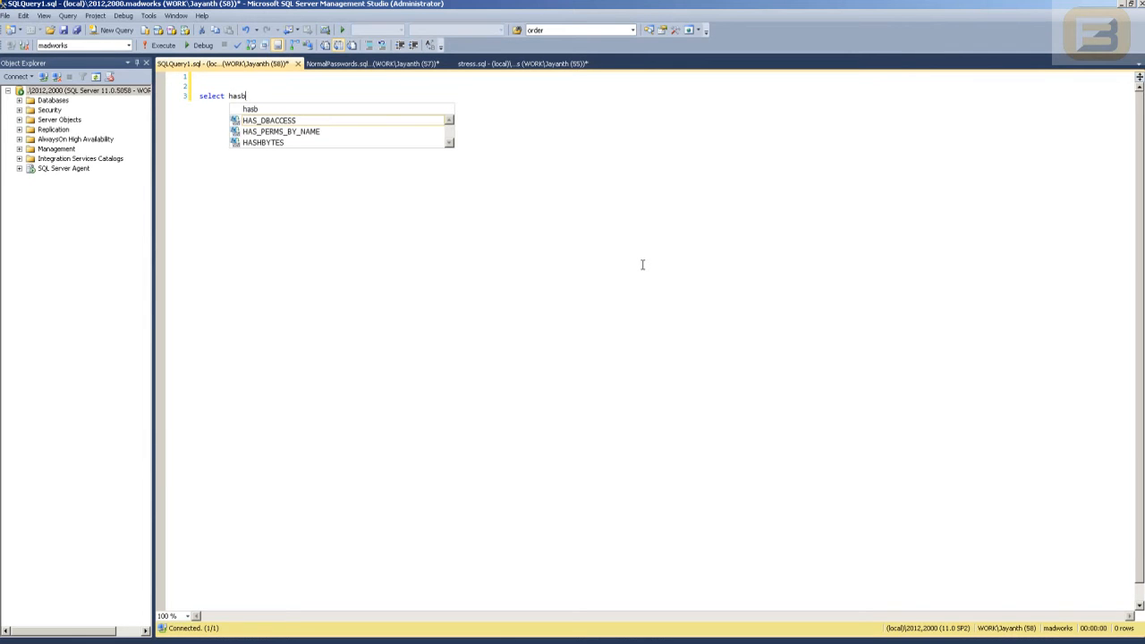
pyautogui.write('ytes')
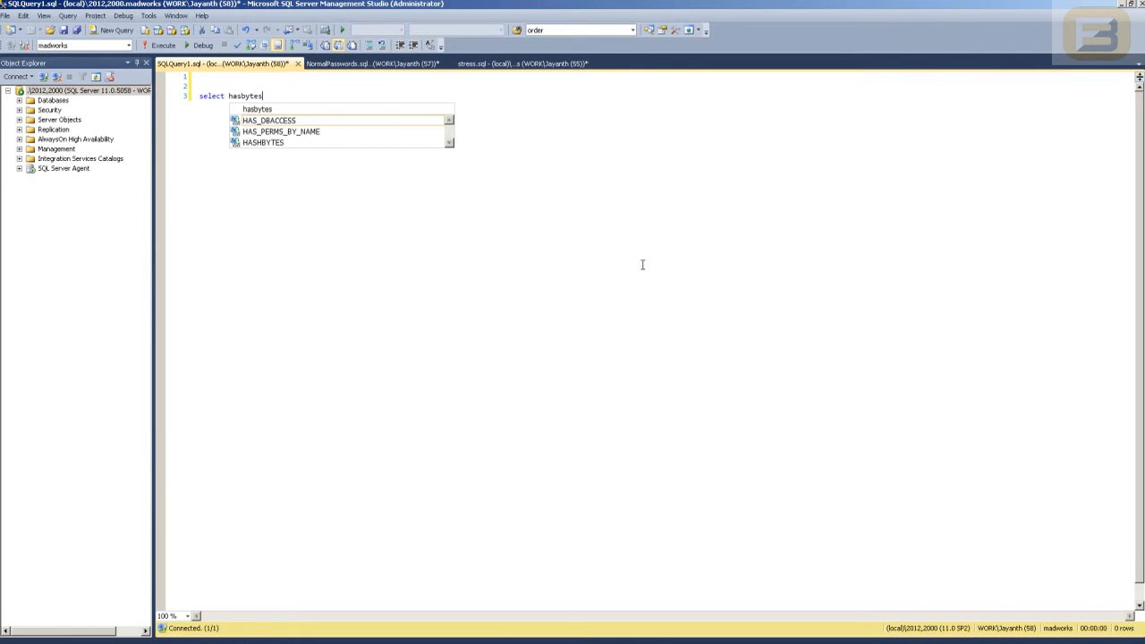
pyautogui.moveTo(268, 120)
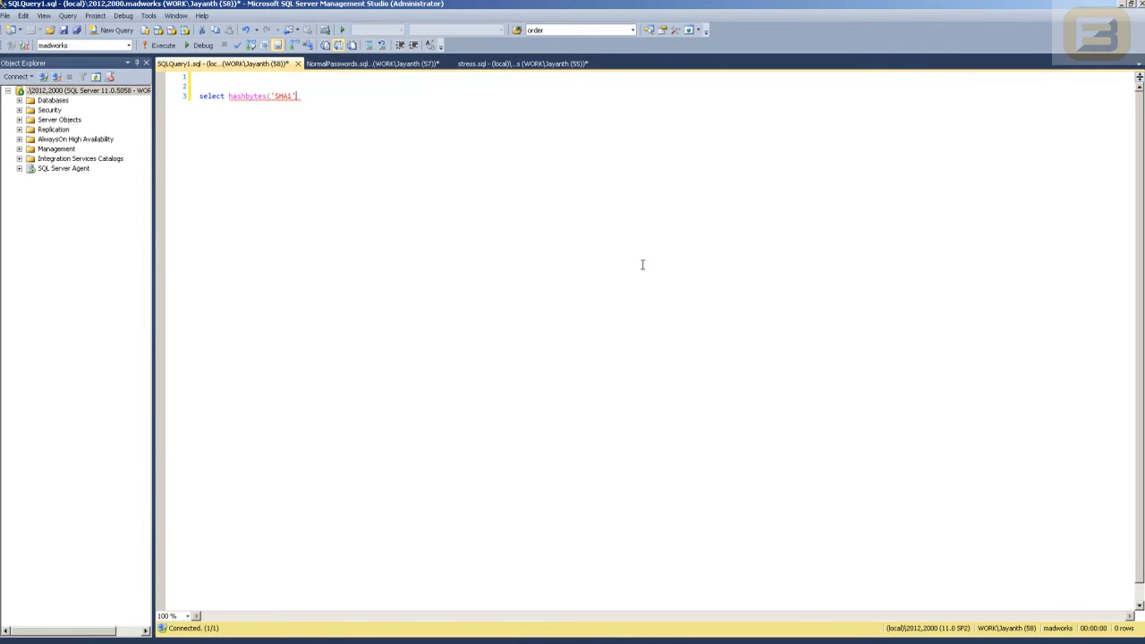
pyautogui.write(", '")
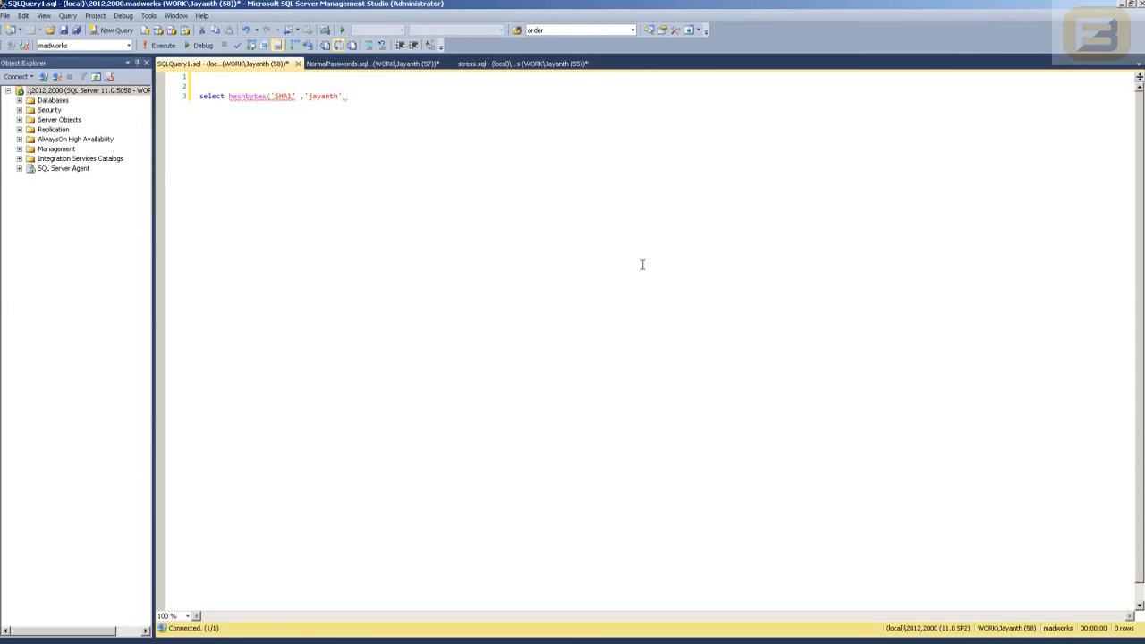
pyautogui.write("select hashbytes('SHA1' ,'jayanth')")
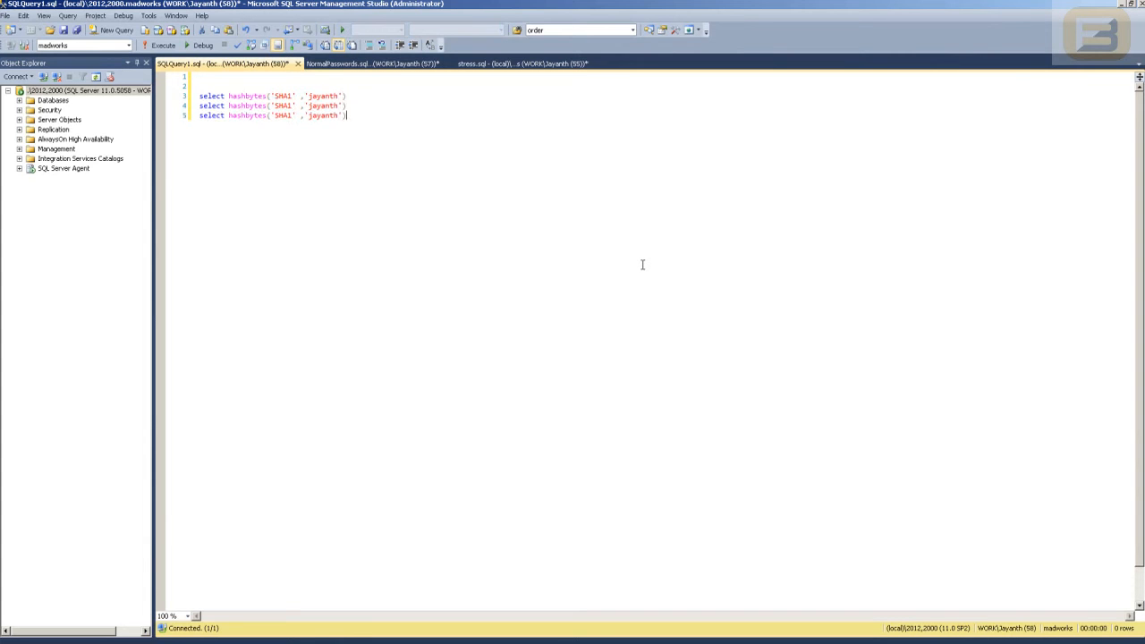
pyautogui.click(162, 46)
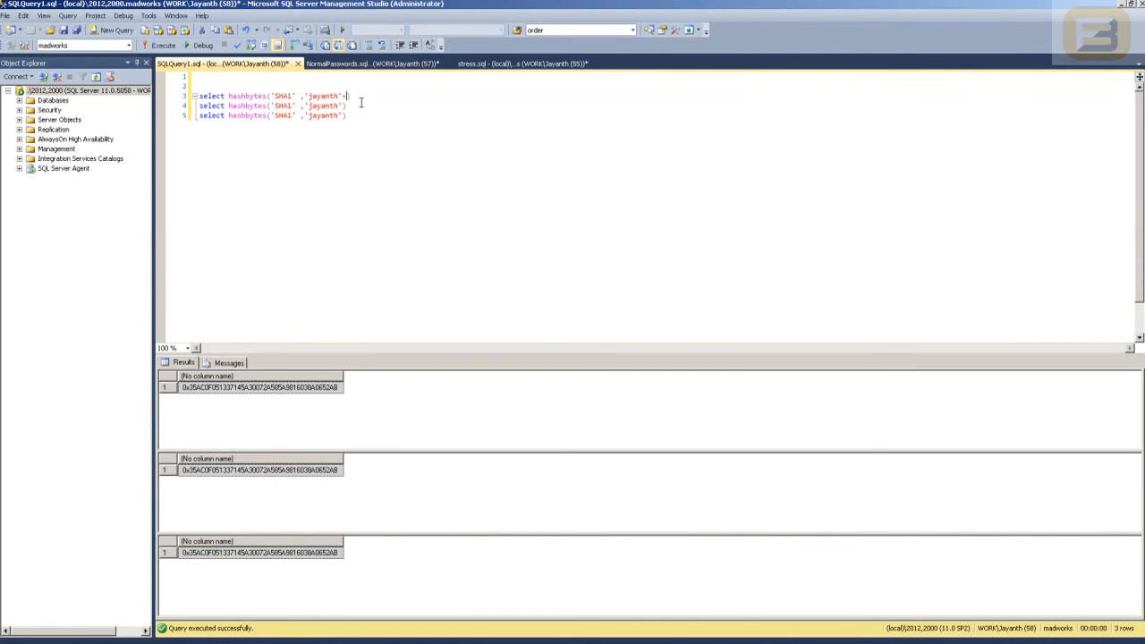
# Salt the first hash query with newid() cast as varchar(210) and run it
pyautogui.write('+newid())')
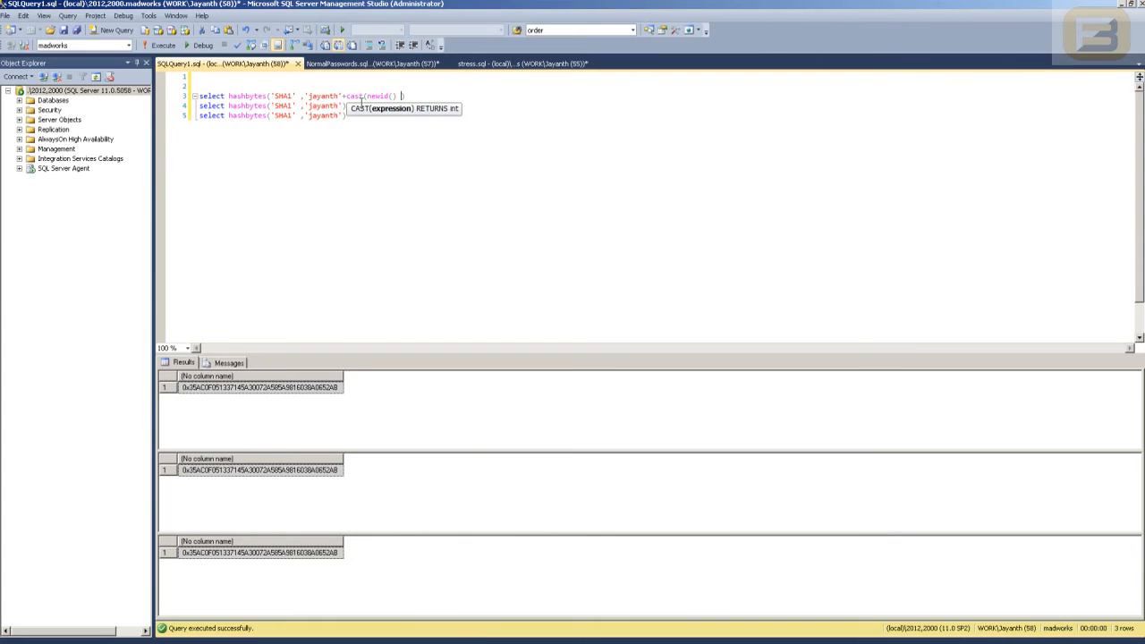
pyautogui.write('as')
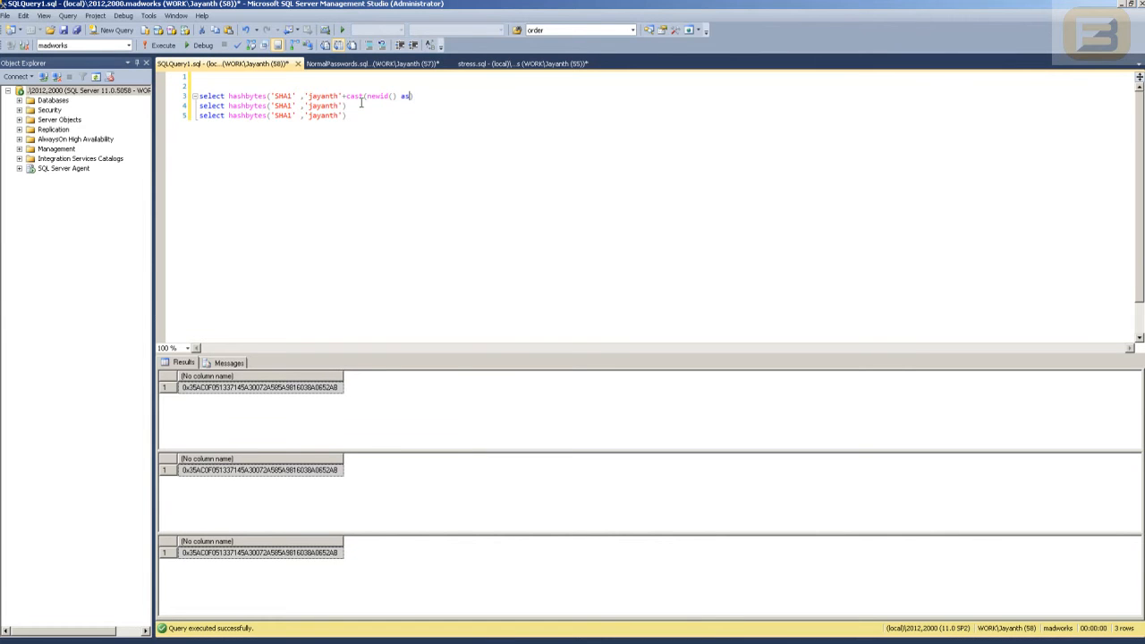
pyautogui.write('varchar(')
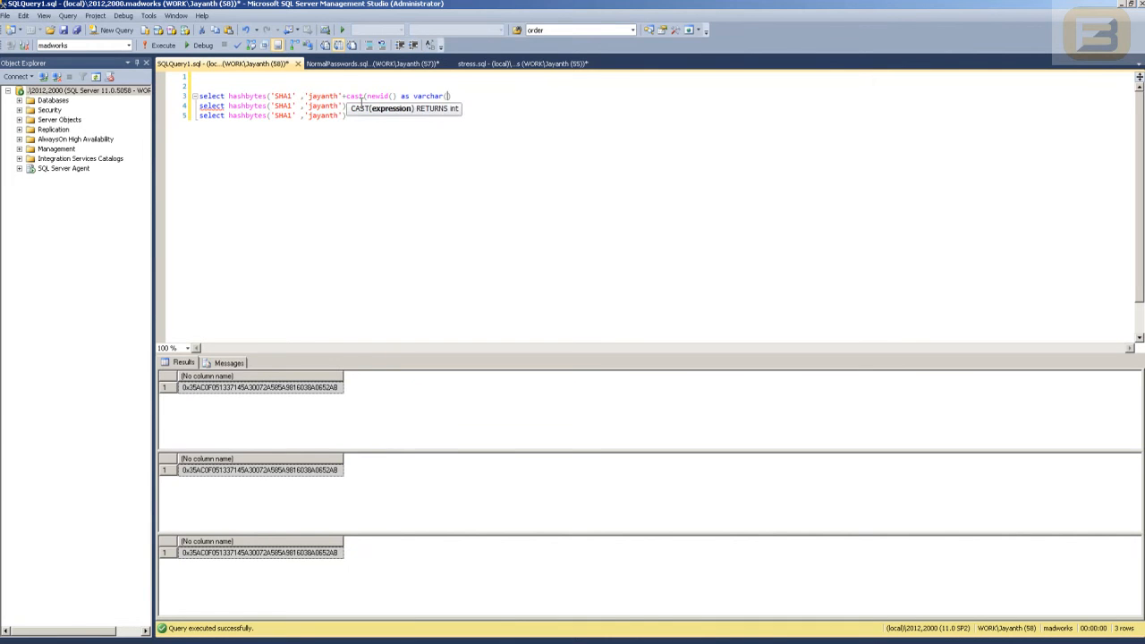
pyautogui.write('210')
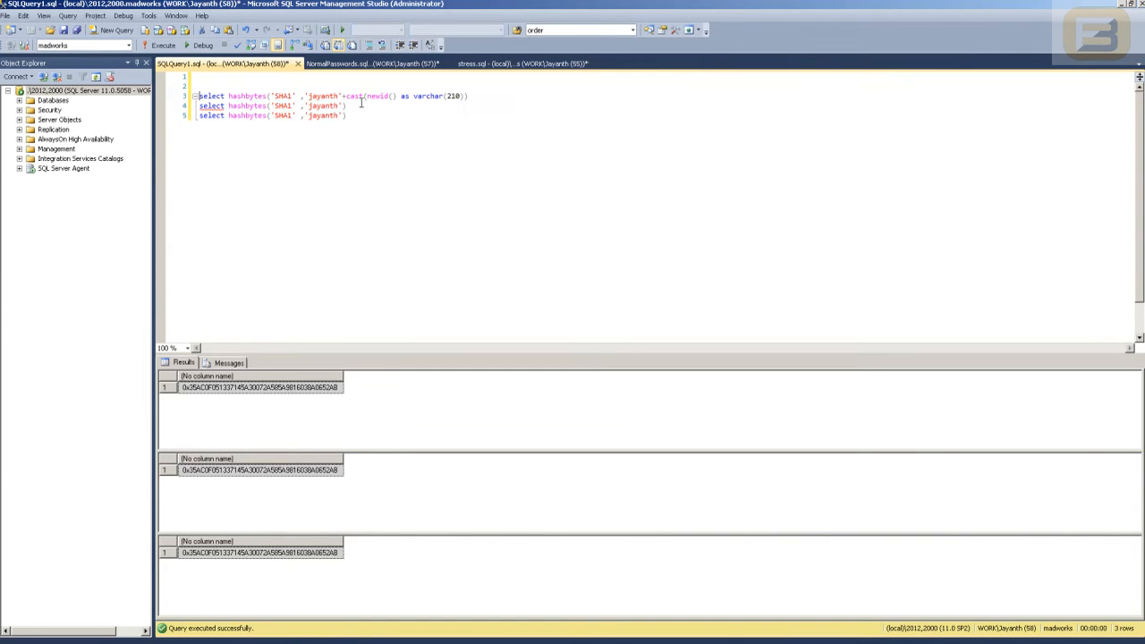
pyautogui.click(161, 44)
pyautogui.write(')')
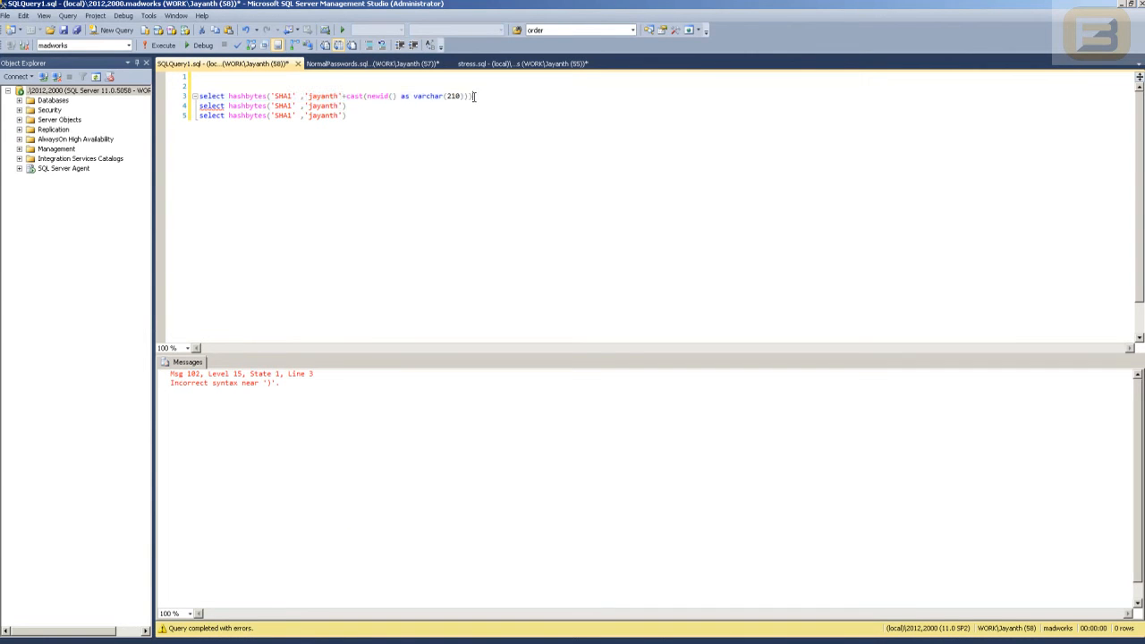
# Add the same cast(newid() as varchar(210)) salt to the second query and run both
pyautogui.click(163, 44)
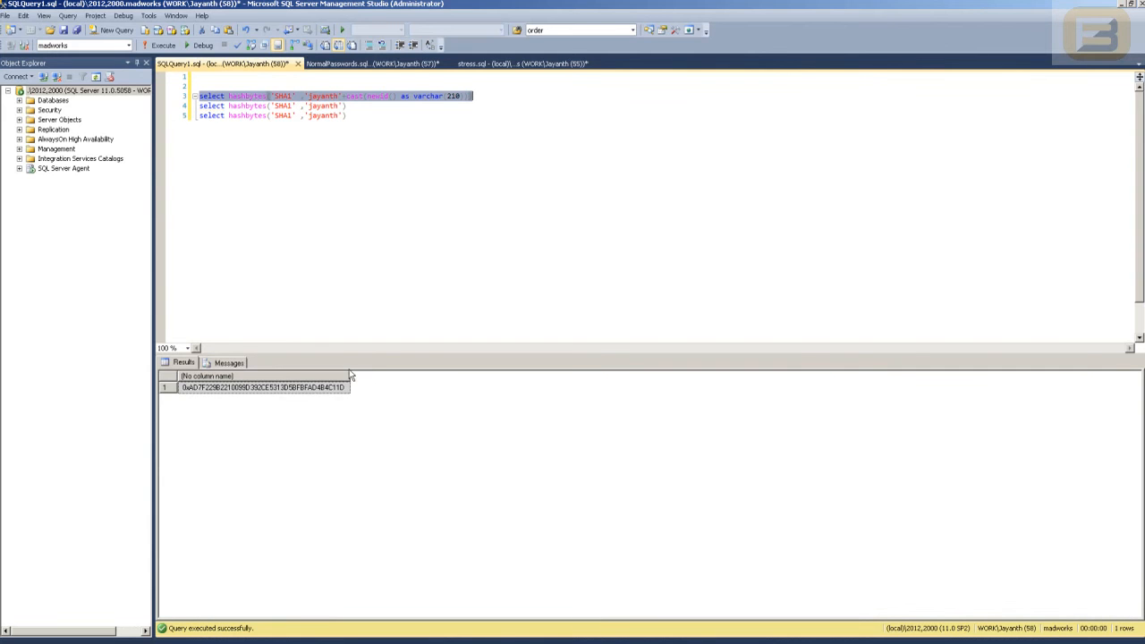
pyautogui.click(386, 96)
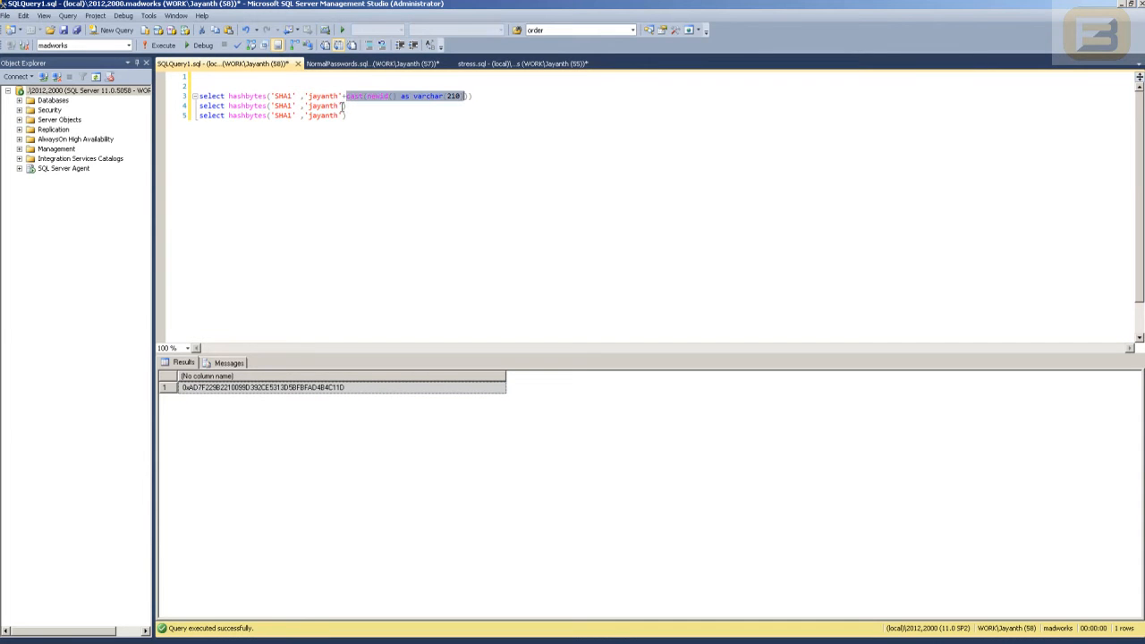
pyautogui.write('+cast(newid() as varchar(210)))')
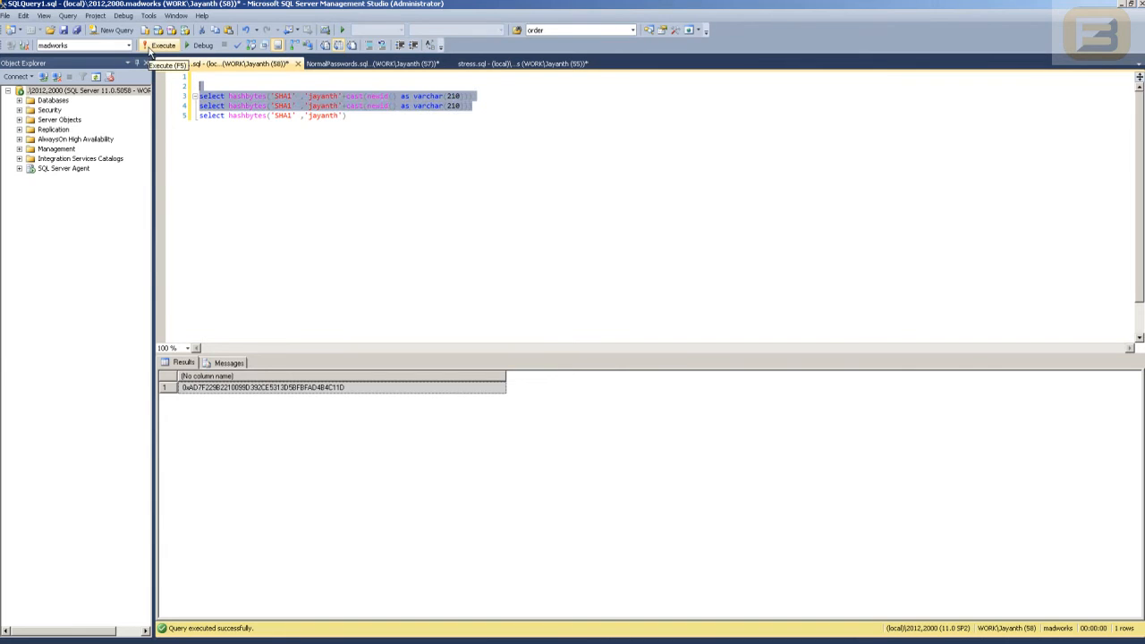
pyautogui.click(163, 44)
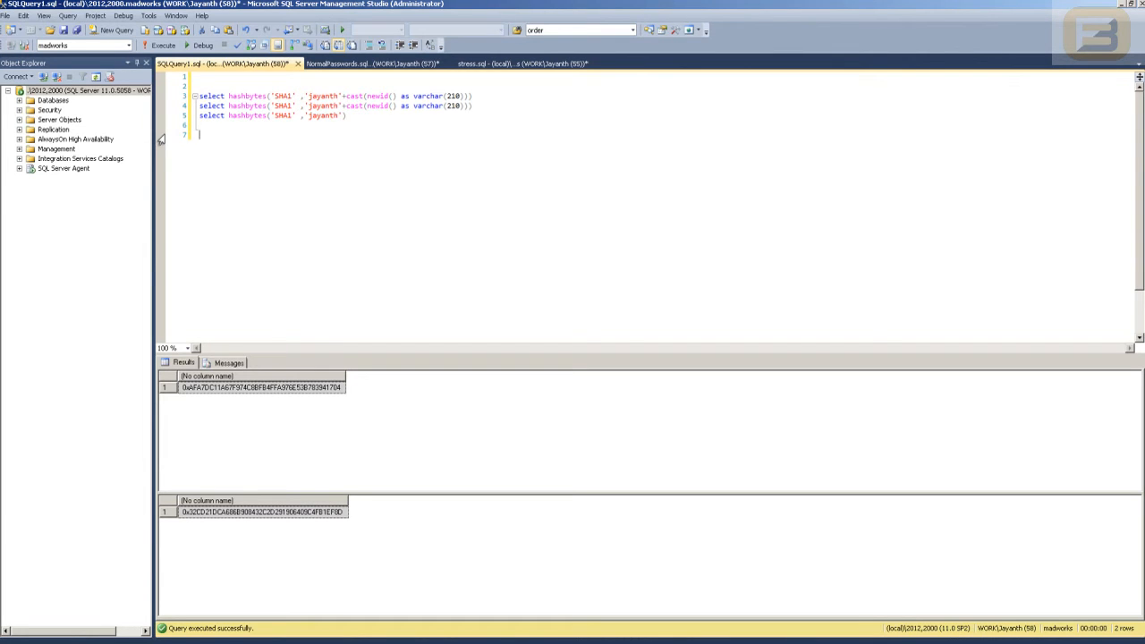
pyautogui.moveTo(504, 79)
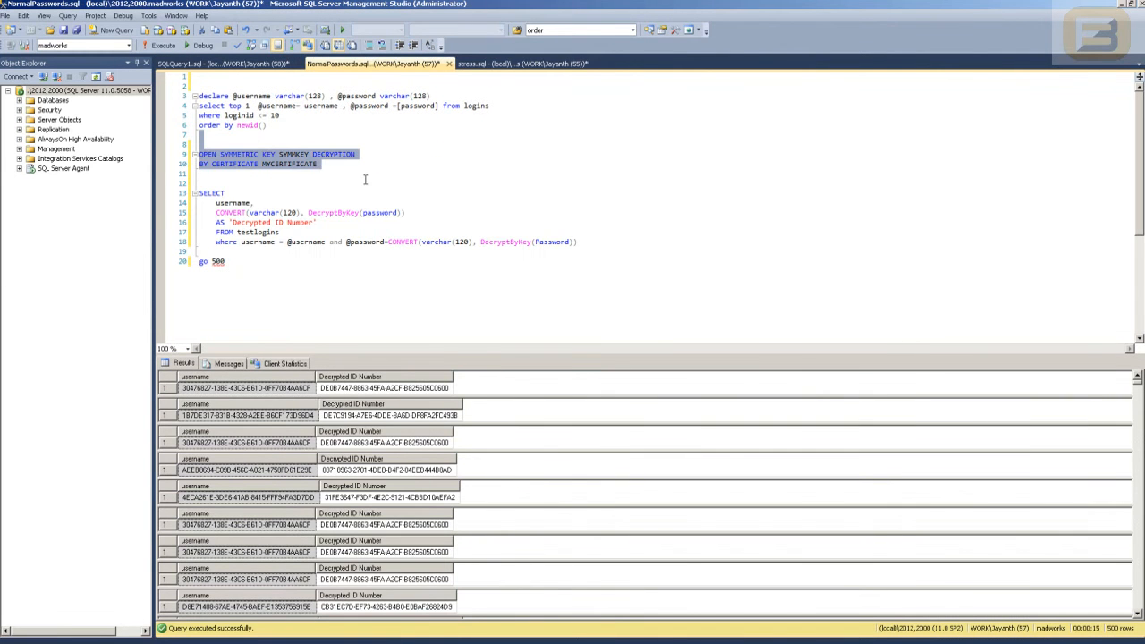
# Expand Databases > madworks in Object Explorer
pyautogui.click(364, 179)
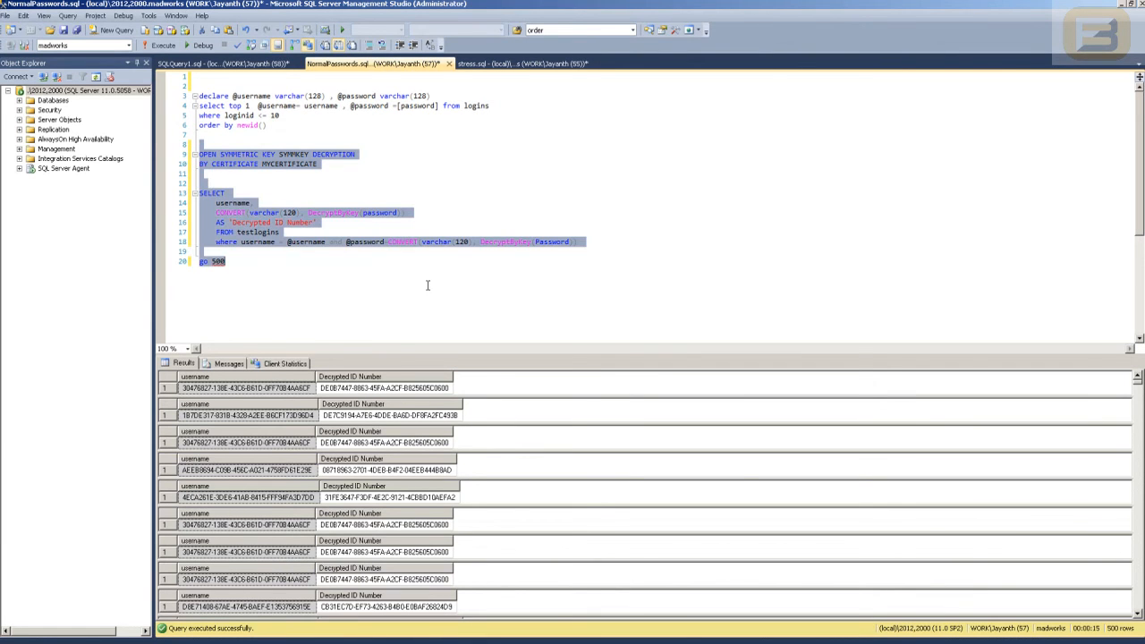
pyautogui.moveTo(479, 323)
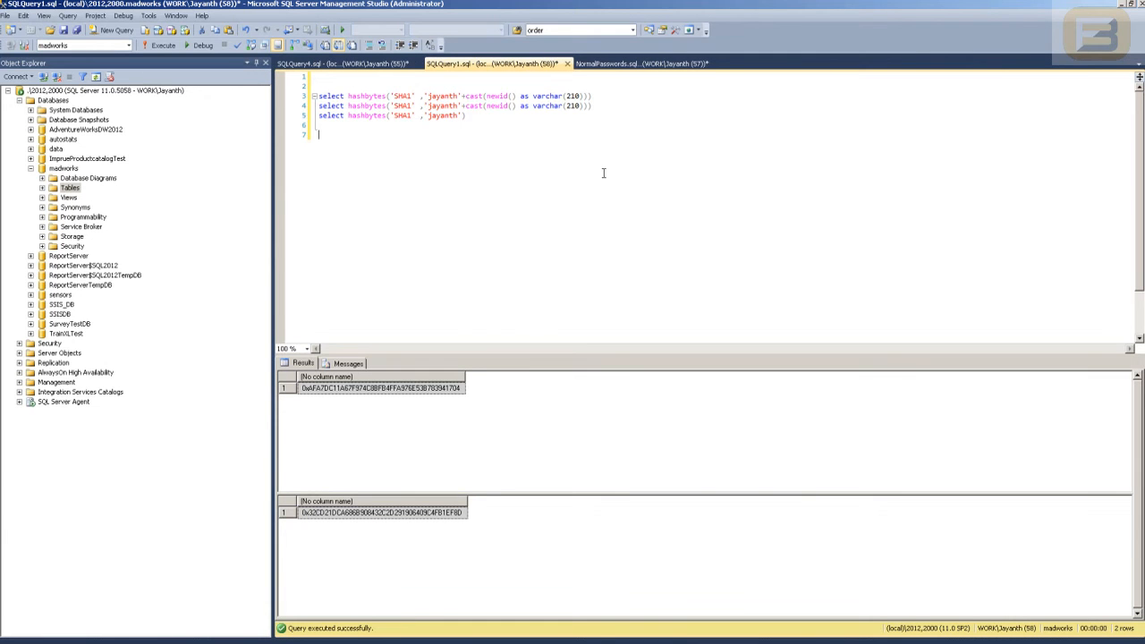
pyautogui.moveTo(666, 74)
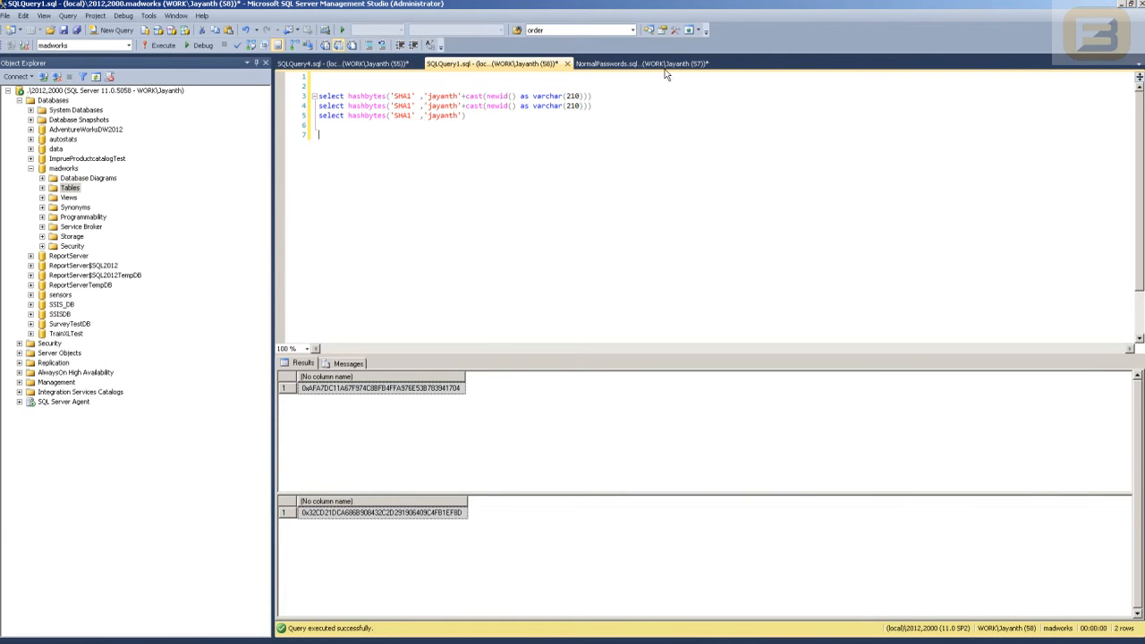
# Switch to the SQLQuery4 SHA1 login script and select its random-user setup lines
pyautogui.click(643, 63)
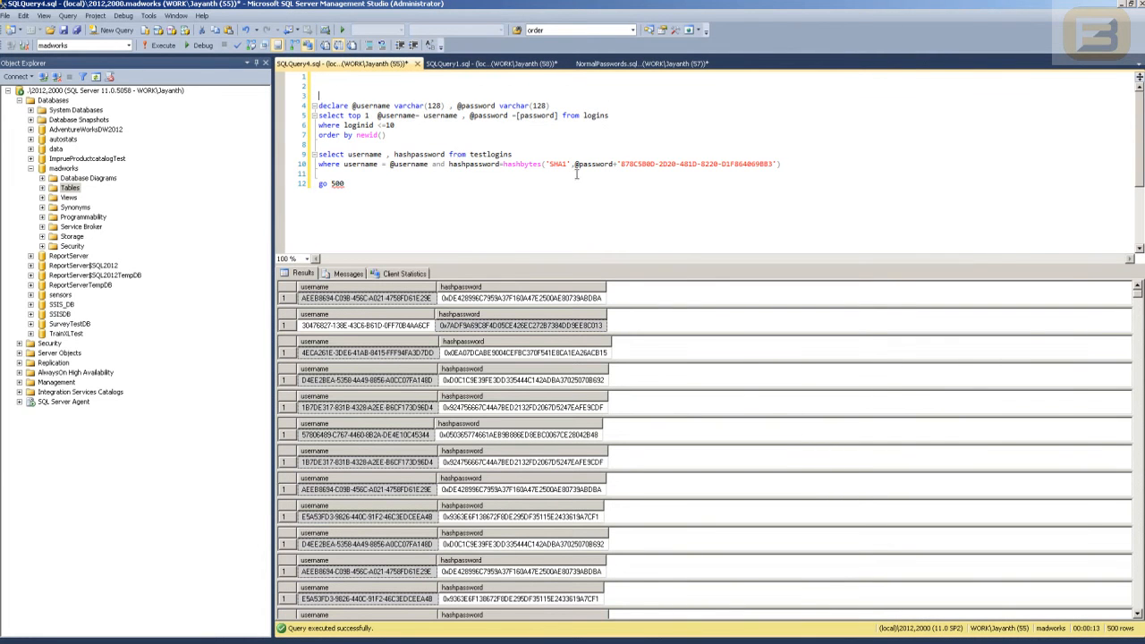
pyautogui.moveTo(318, 106); pyautogui.dragTo(393, 124)
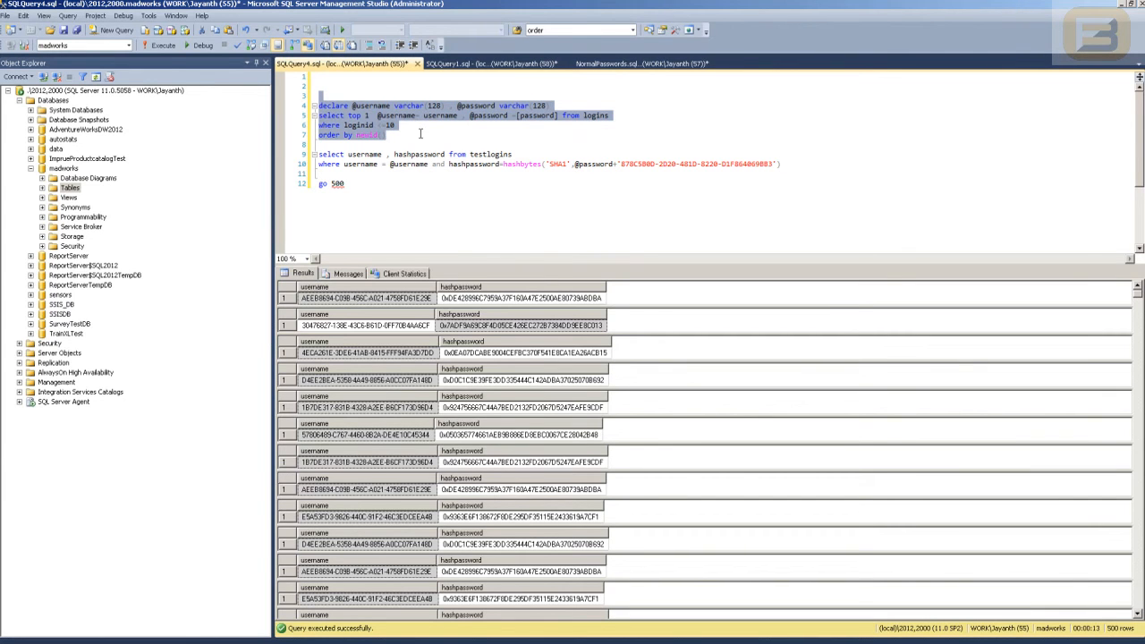
pyautogui.moveTo(624, 168)
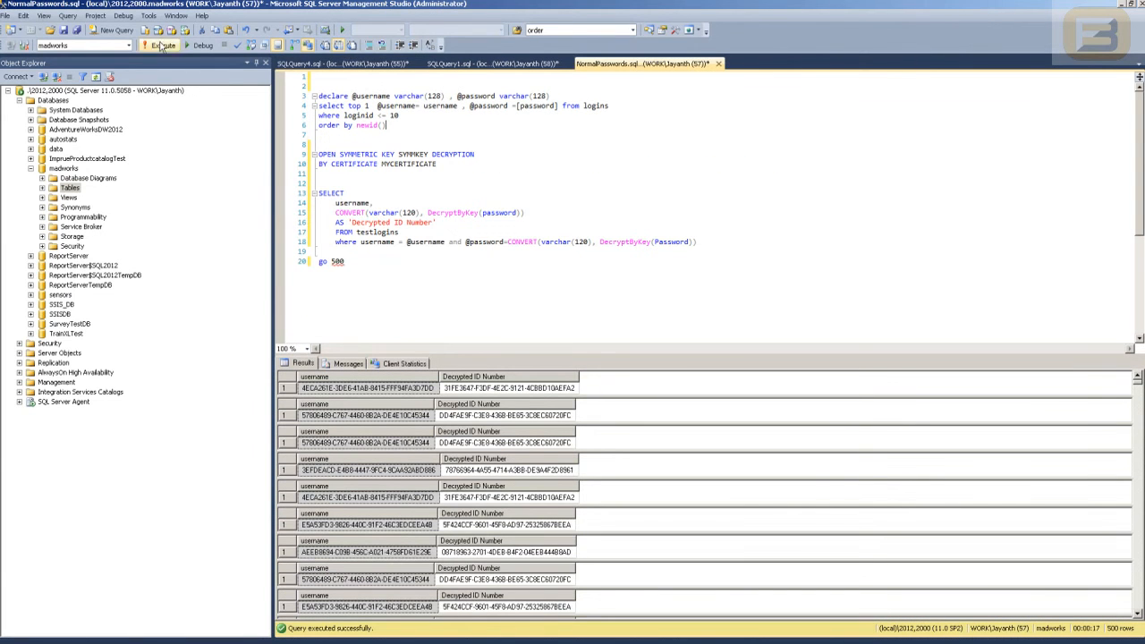
# Reset client statistics, run the NormalPasswords decryption script three times, and view Client Statistics
pyautogui.click(67, 15)
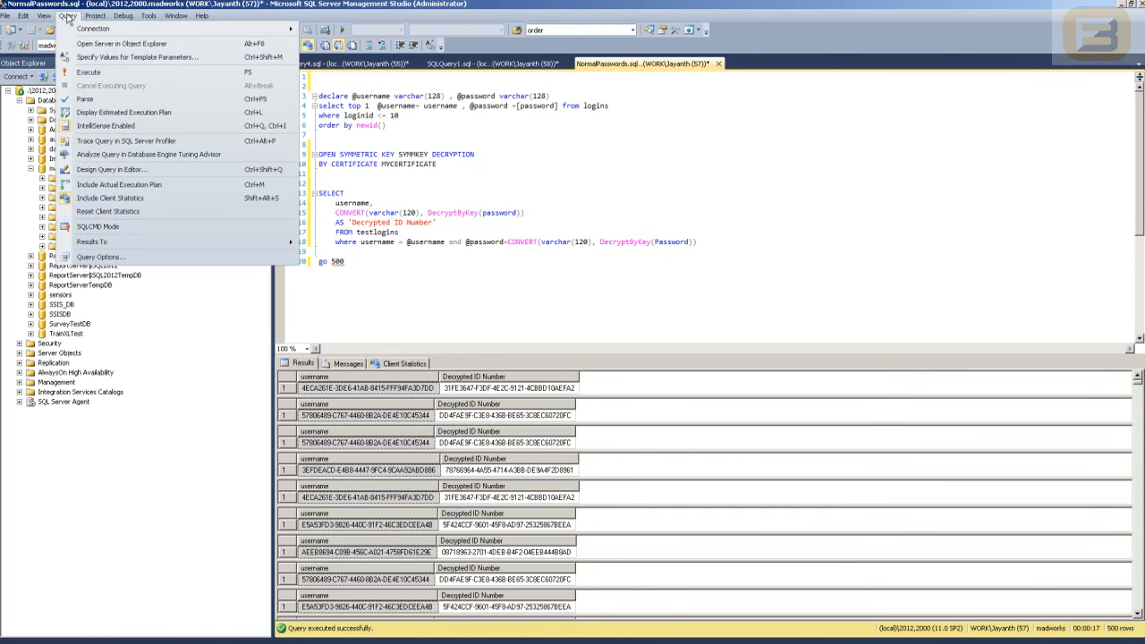
pyautogui.moveTo(108, 211)
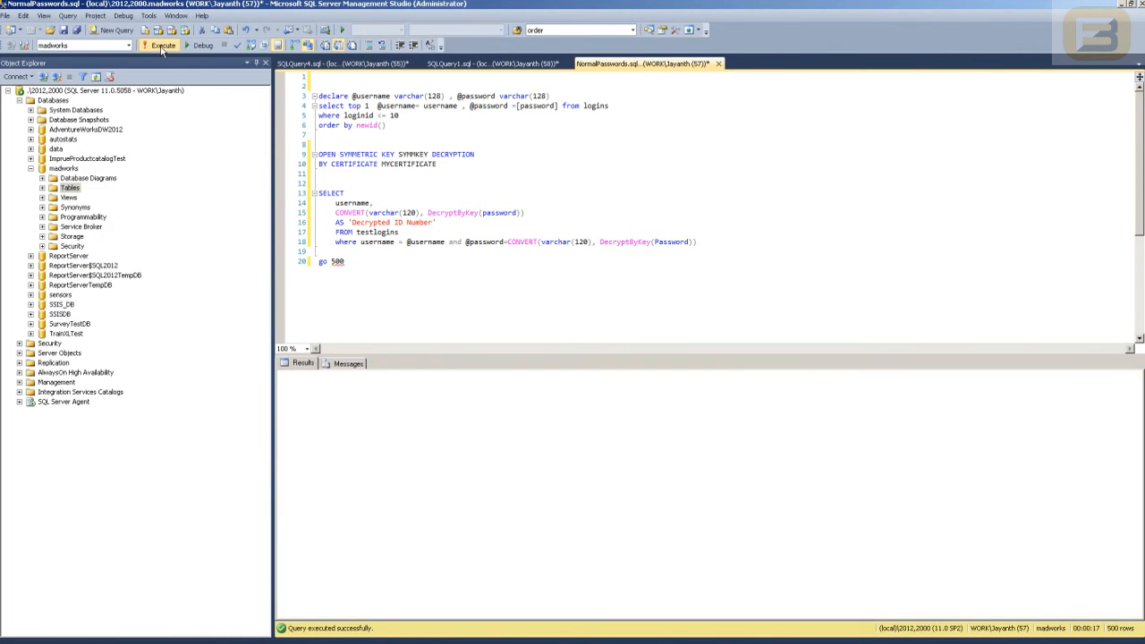
pyautogui.click(161, 46)
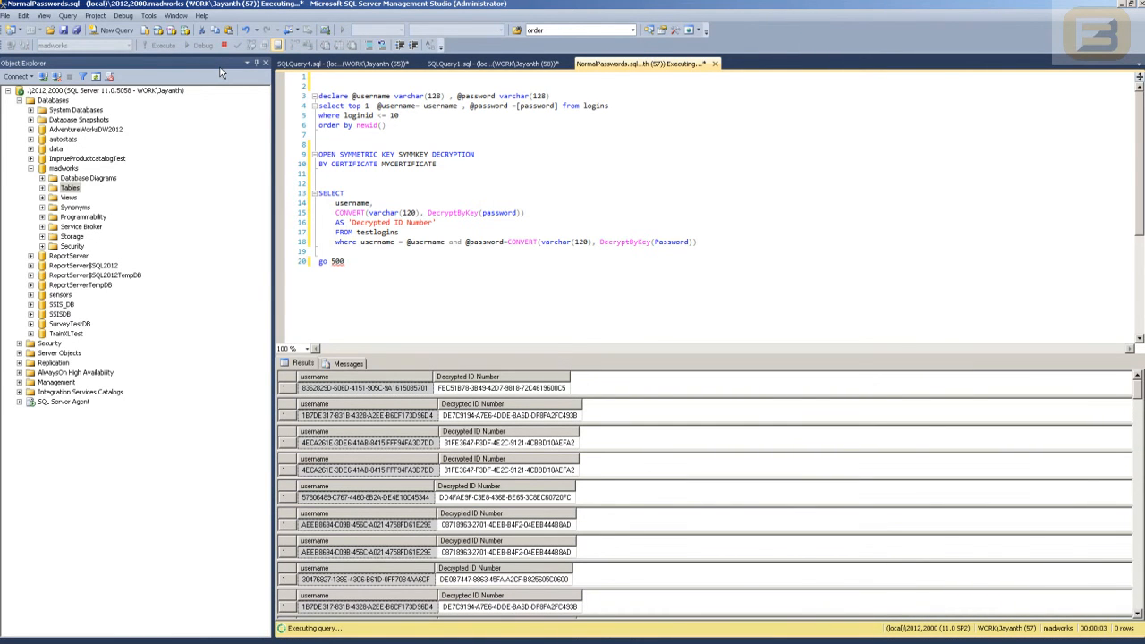
pyautogui.click(302, 363)
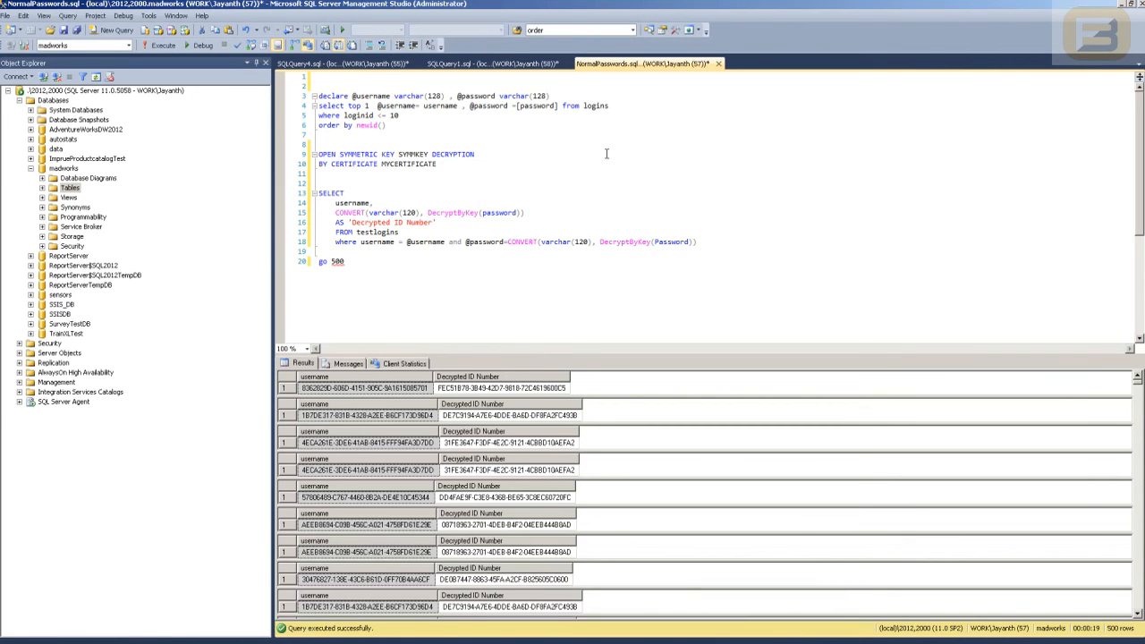
pyautogui.moveTo(376, 93)
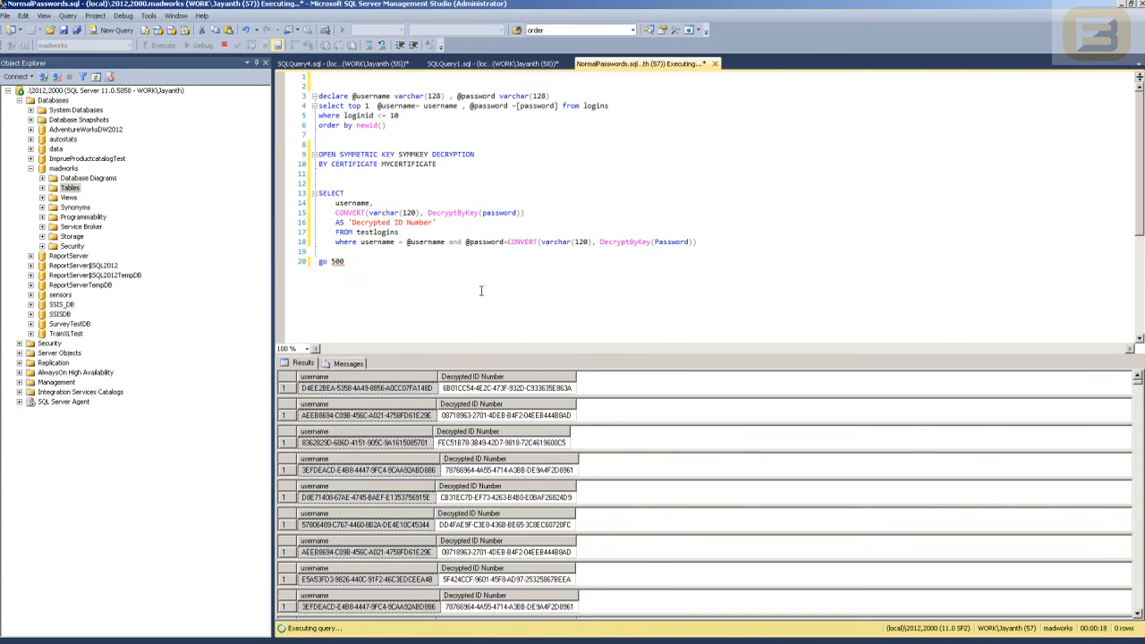
pyautogui.click(159, 44)
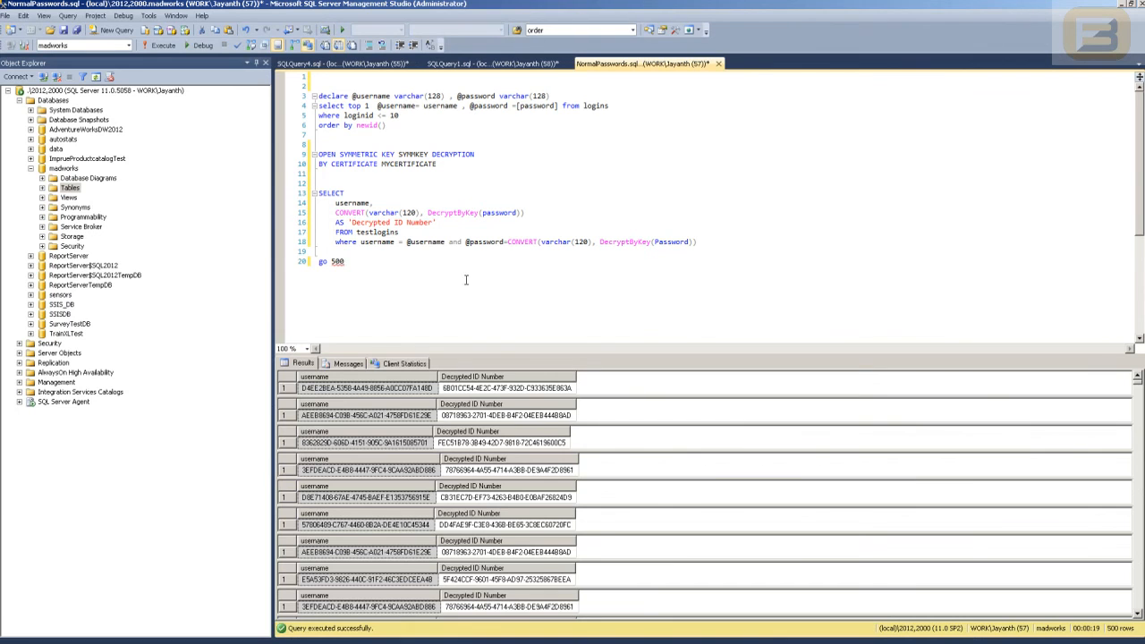
pyautogui.click(161, 45)
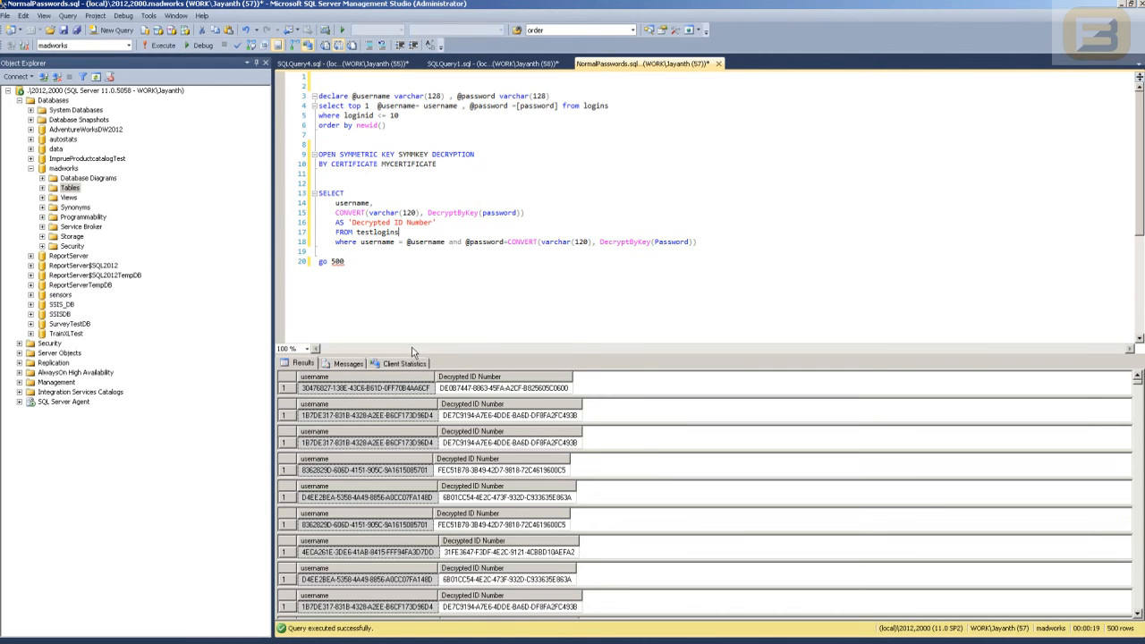
pyautogui.click(401, 363)
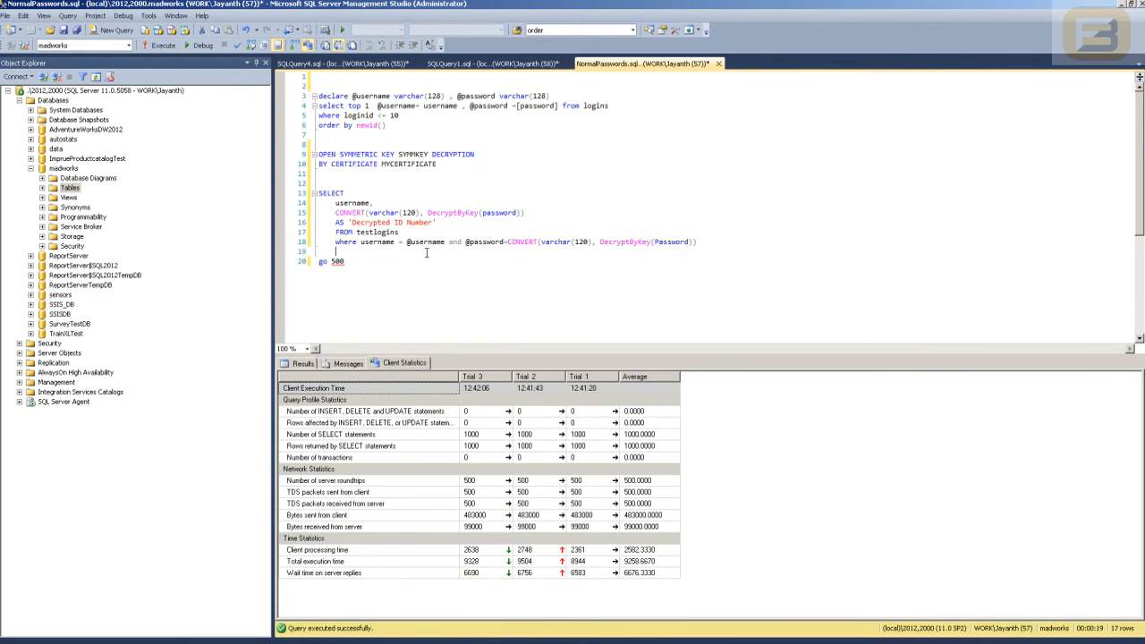
# In SQLQuery4, check the eight-trial client statistics averaging 6125, then return to Results
pyautogui.click(483, 64)
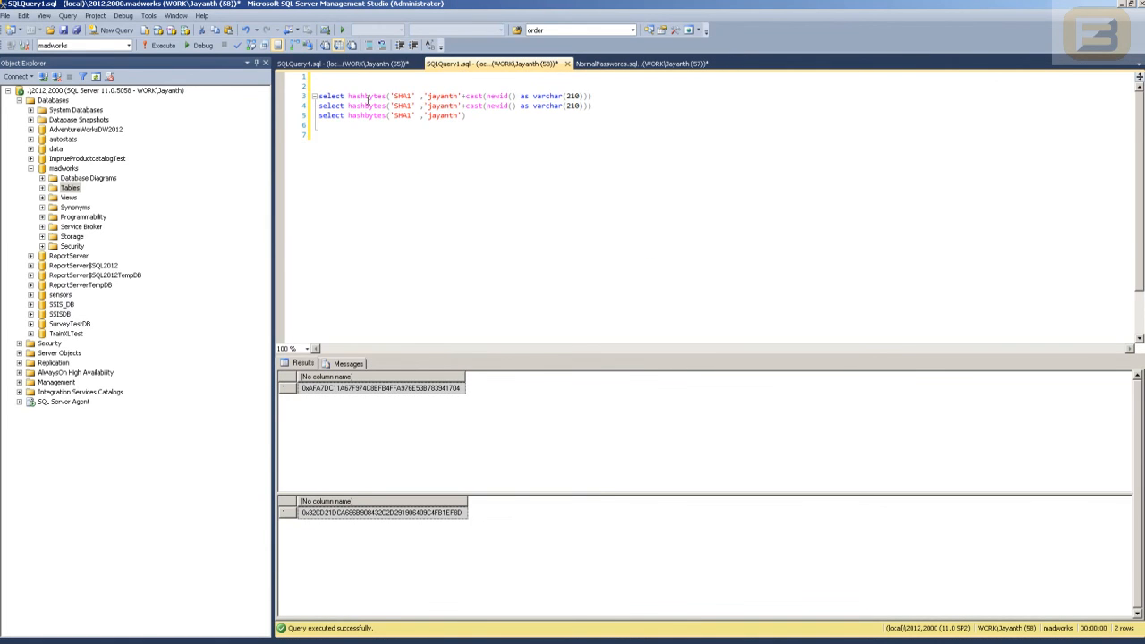
pyautogui.click(340, 62)
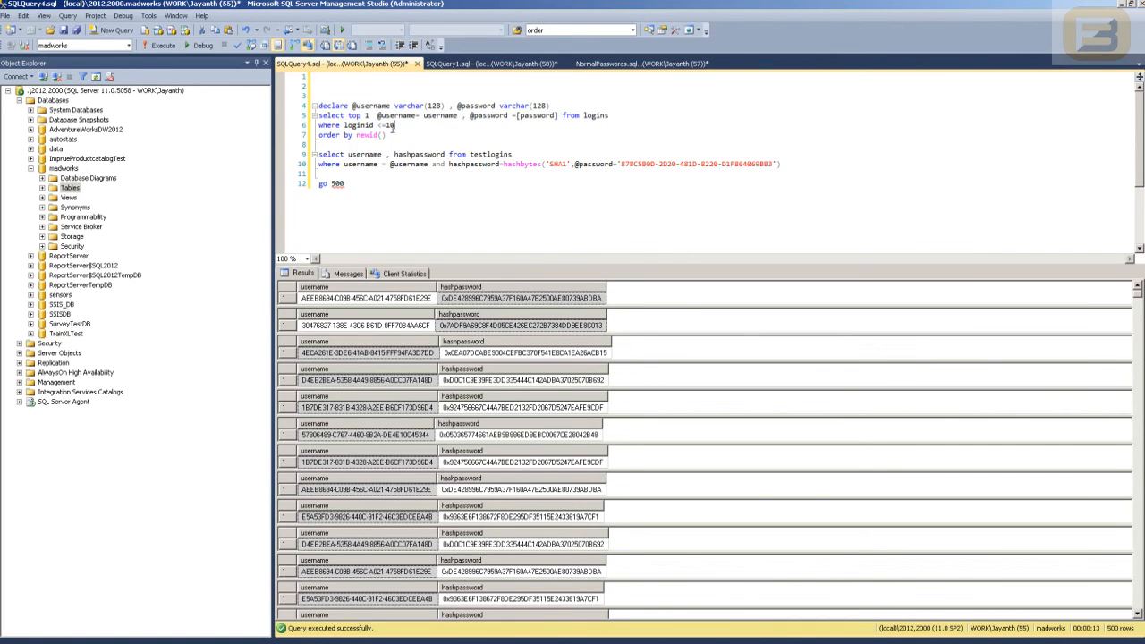
pyautogui.doubleClick(362, 124)
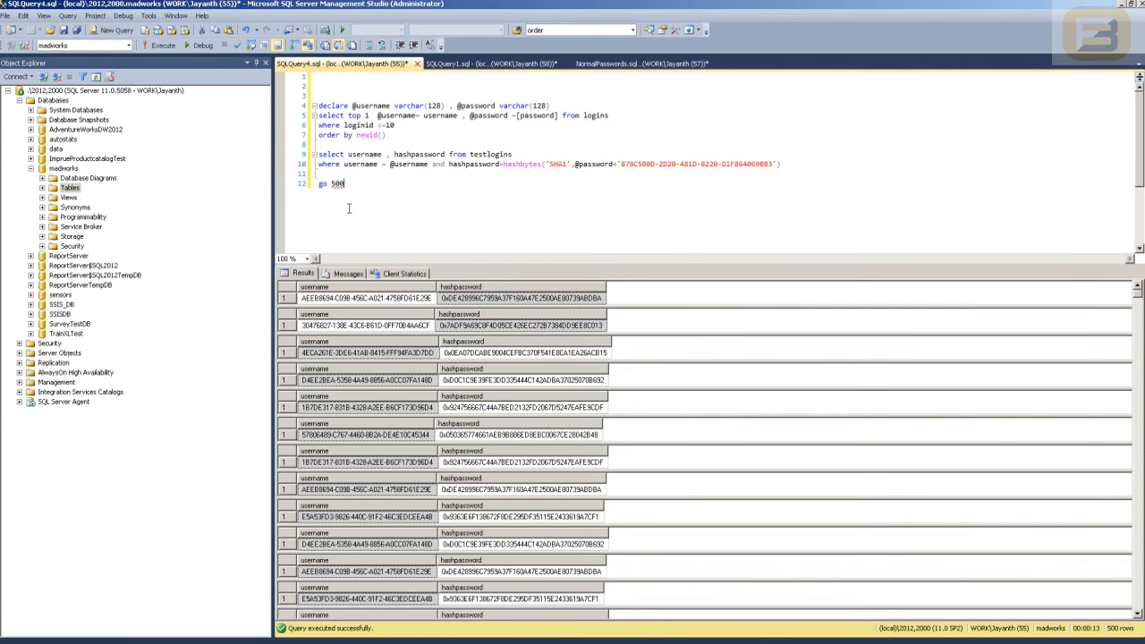
pyautogui.click(403, 273)
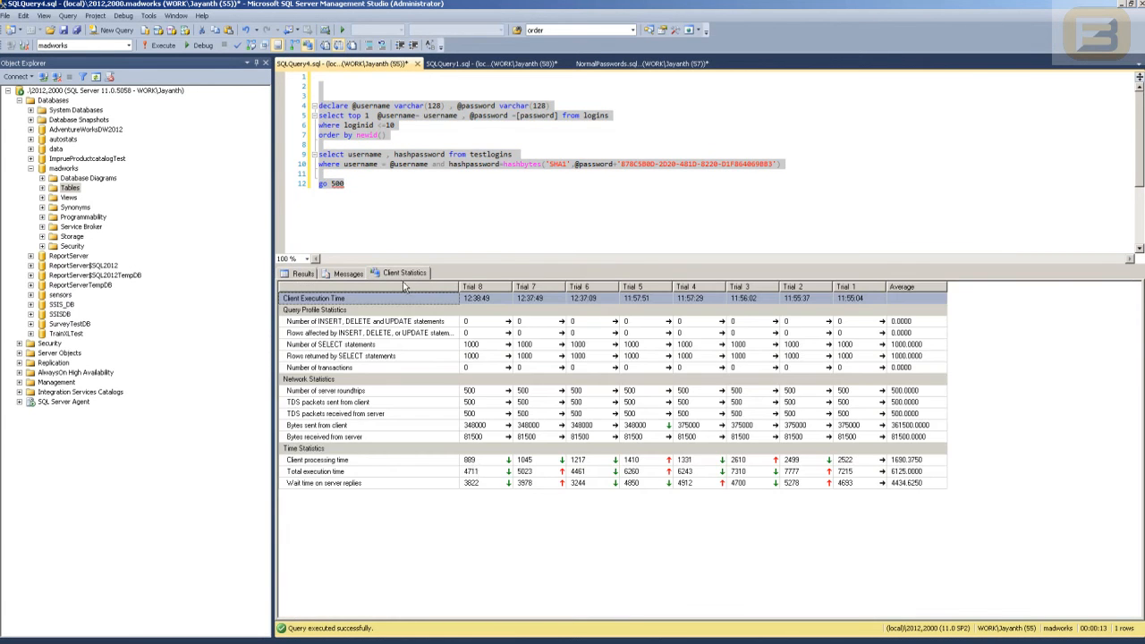
pyautogui.click(302, 273)
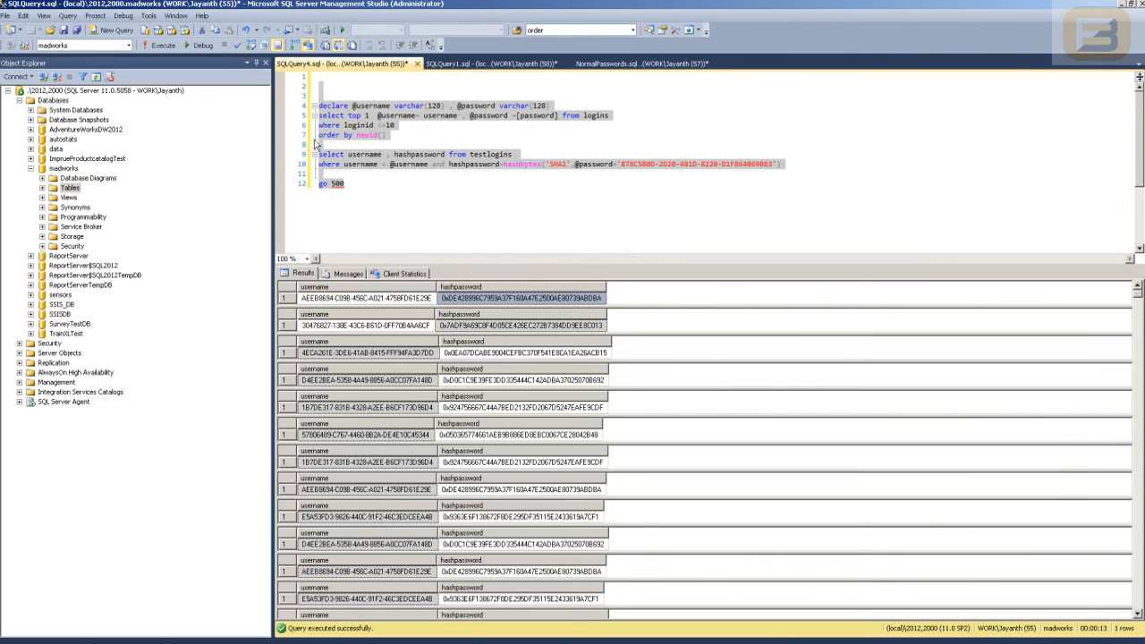
pyautogui.click(67, 15)
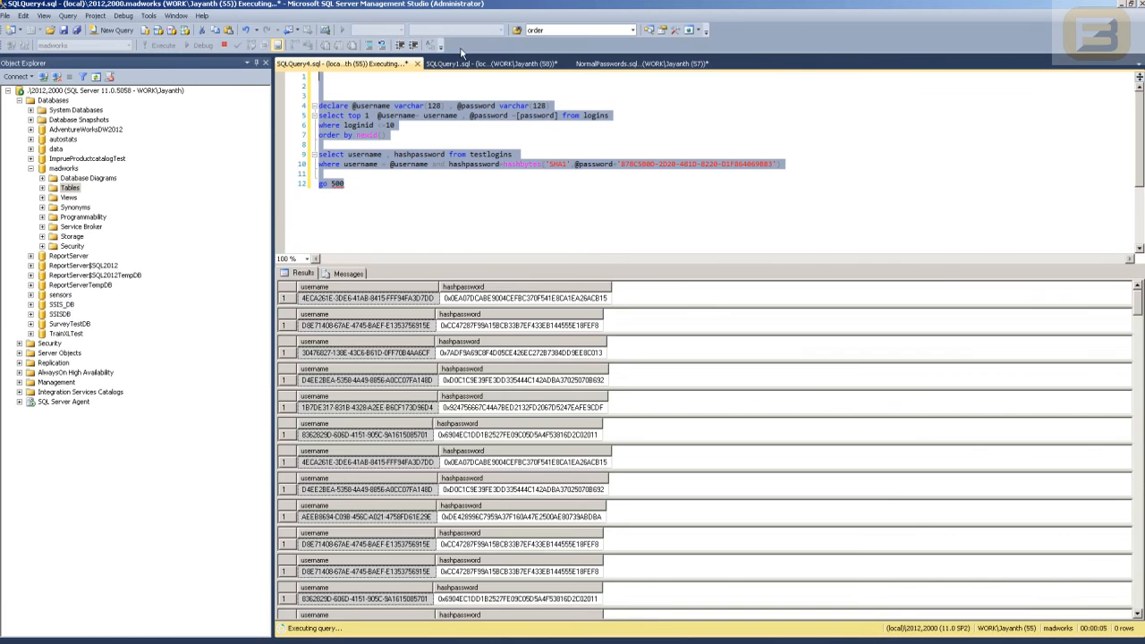
pyautogui.click(608, 63)
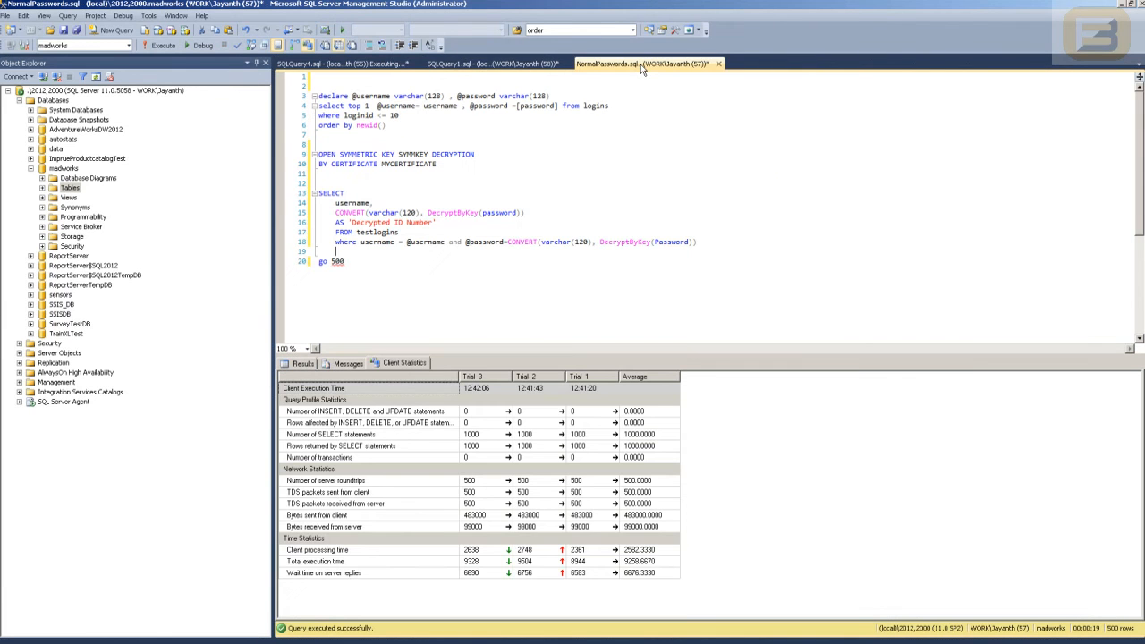
pyautogui.moveTo(349, 62)
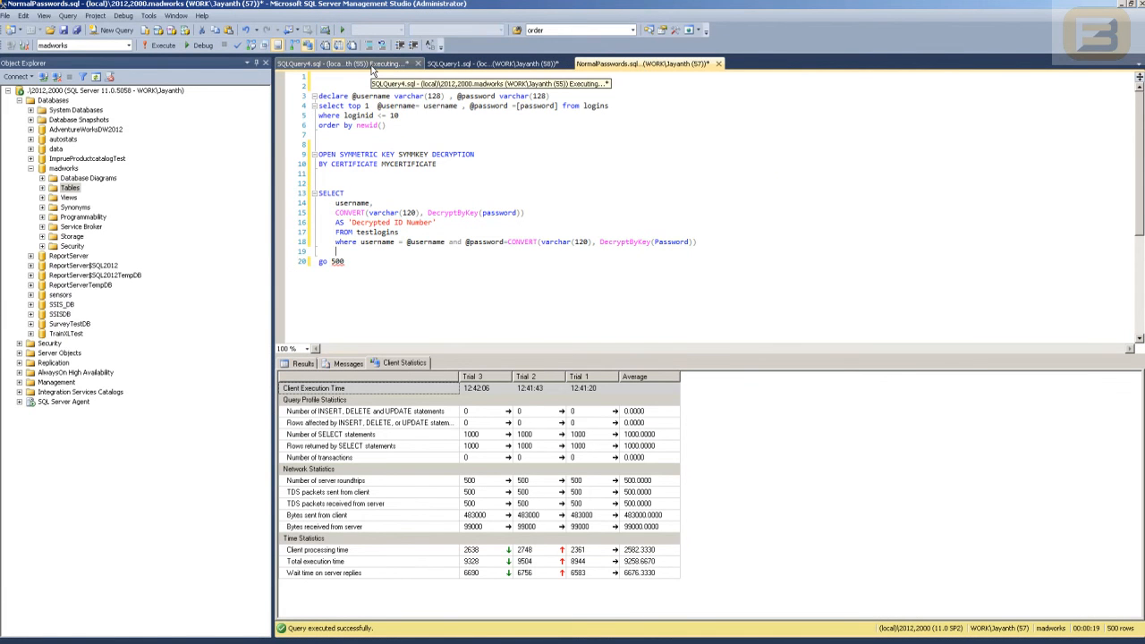
pyautogui.click(344, 63)
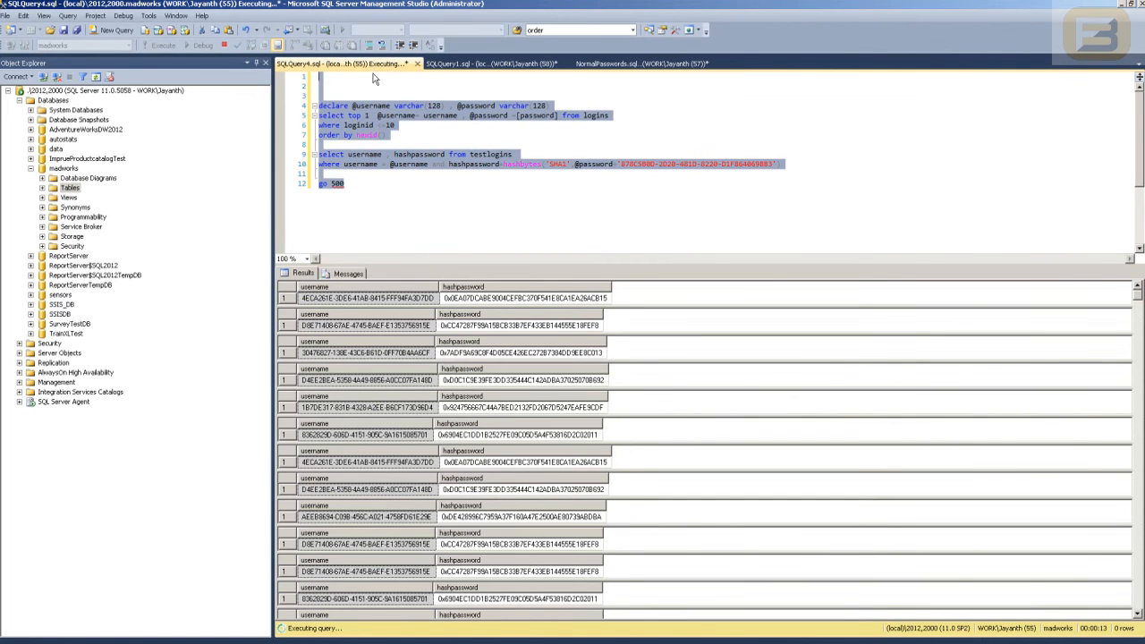
pyautogui.moveTo(592, 196)
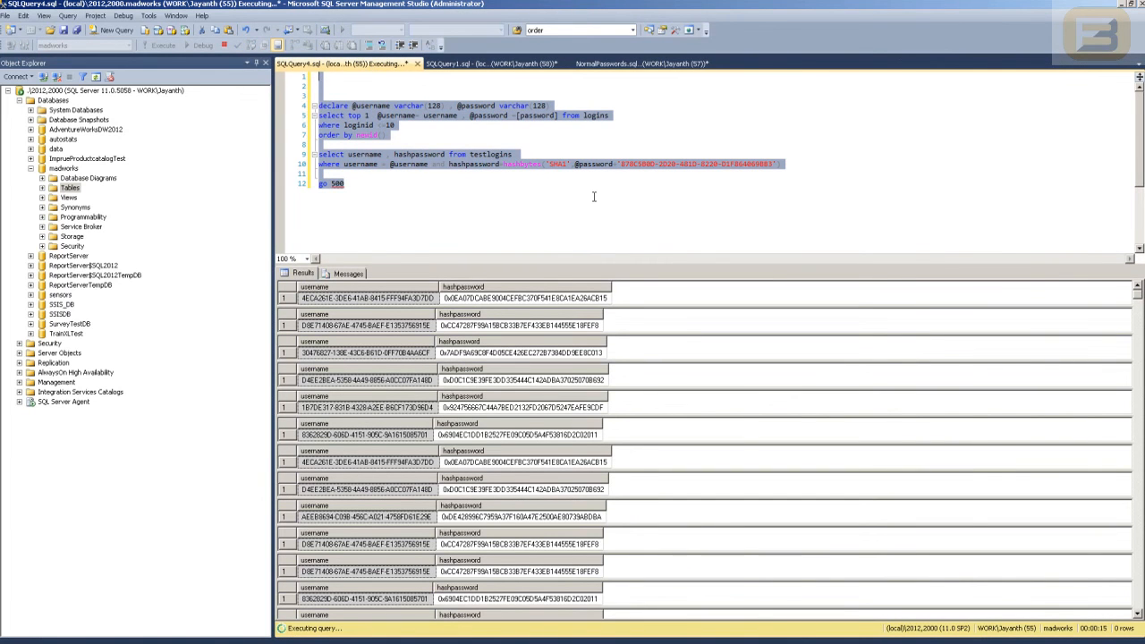
pyautogui.moveTo(487, 198)
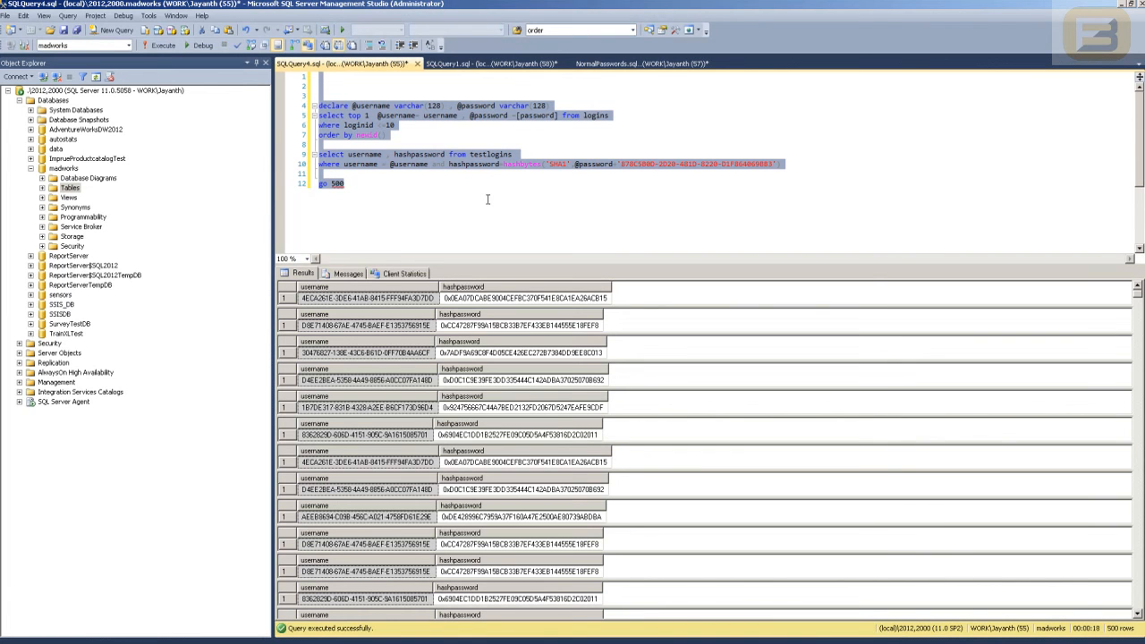
pyautogui.click(164, 45)
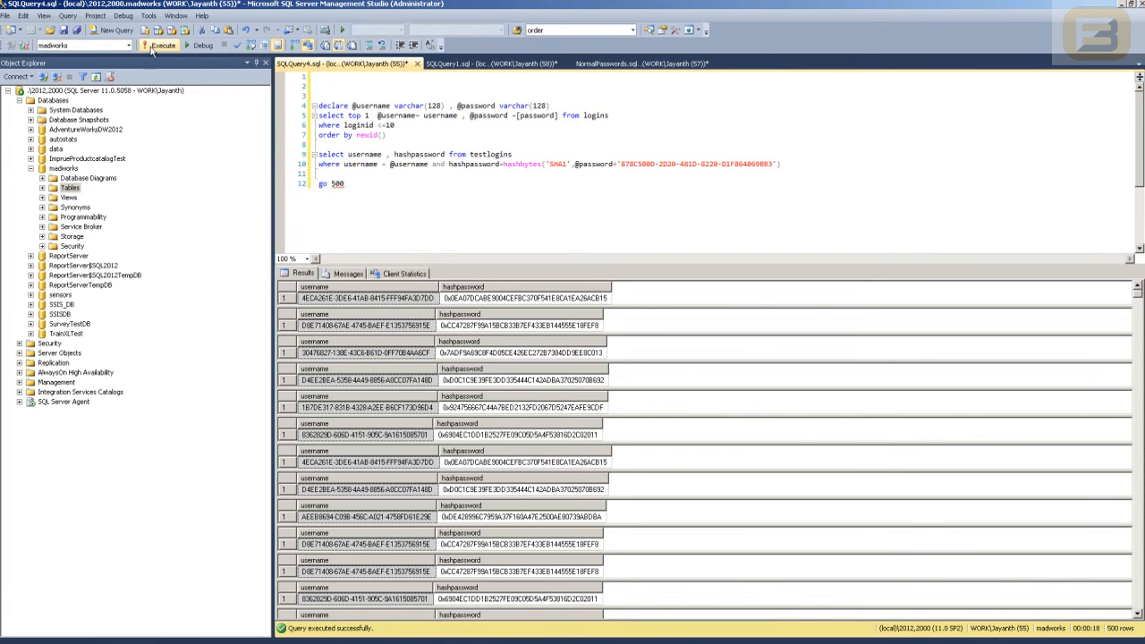
pyautogui.click(161, 45)
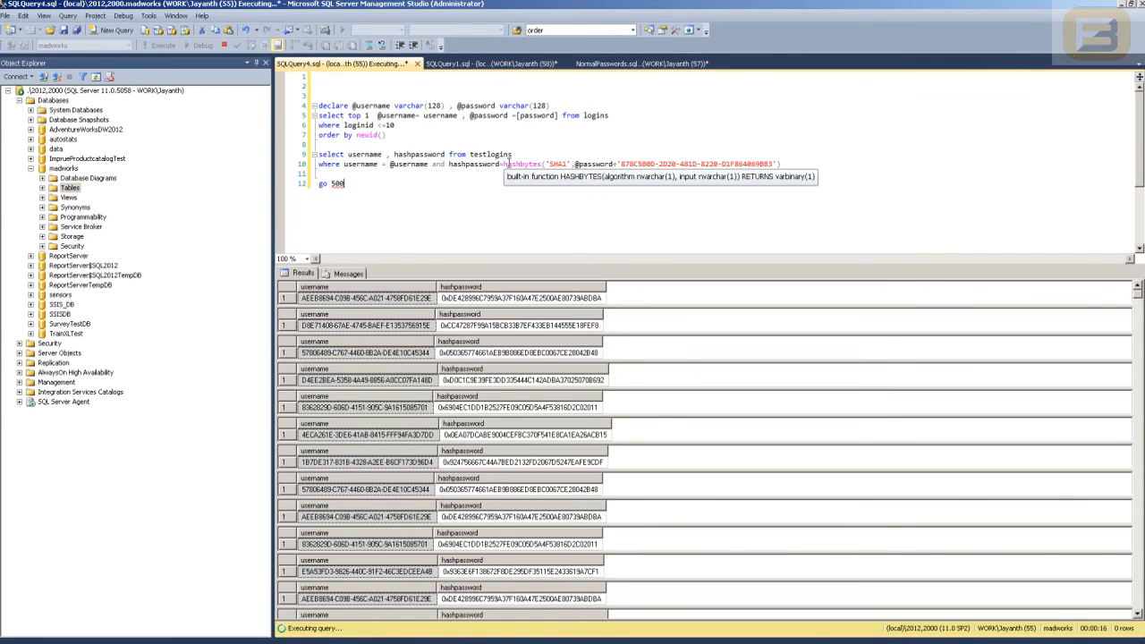
pyautogui.click(159, 44)
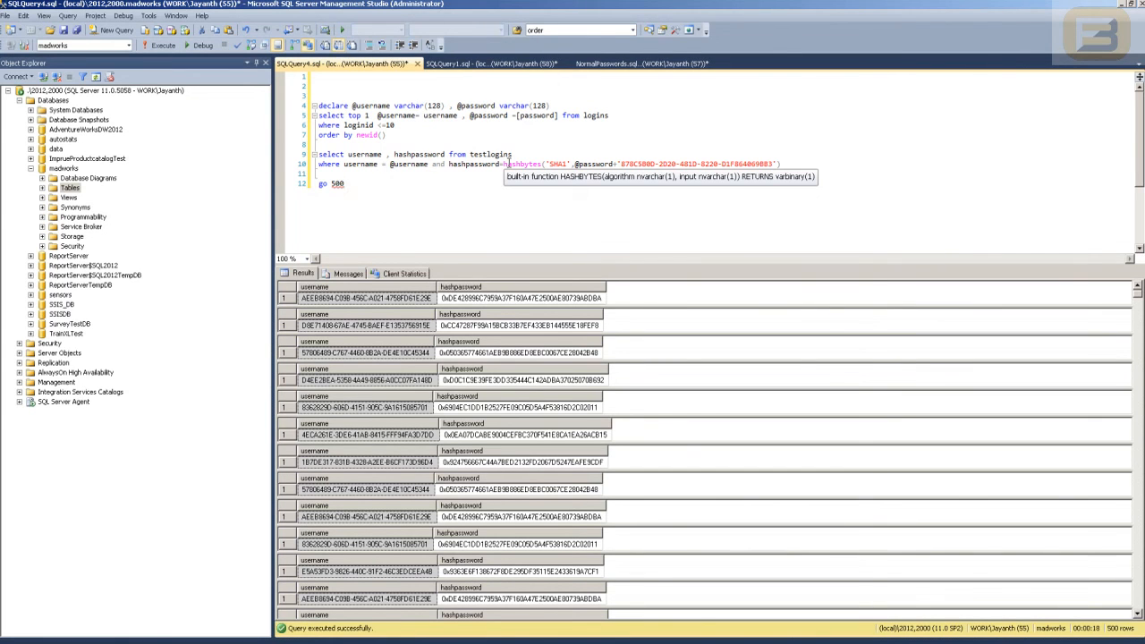
pyautogui.click(159, 45)
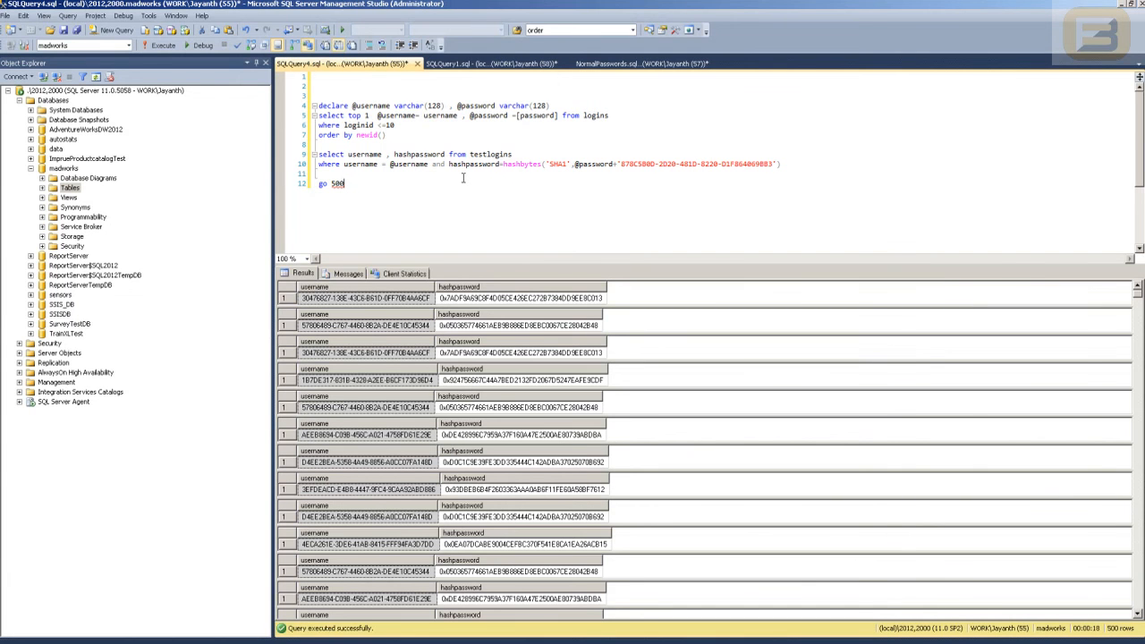
# View SQLQuery4's client statistics (6711.333 average), then select all of NormalPasswords.sql
pyautogui.click(403, 273)
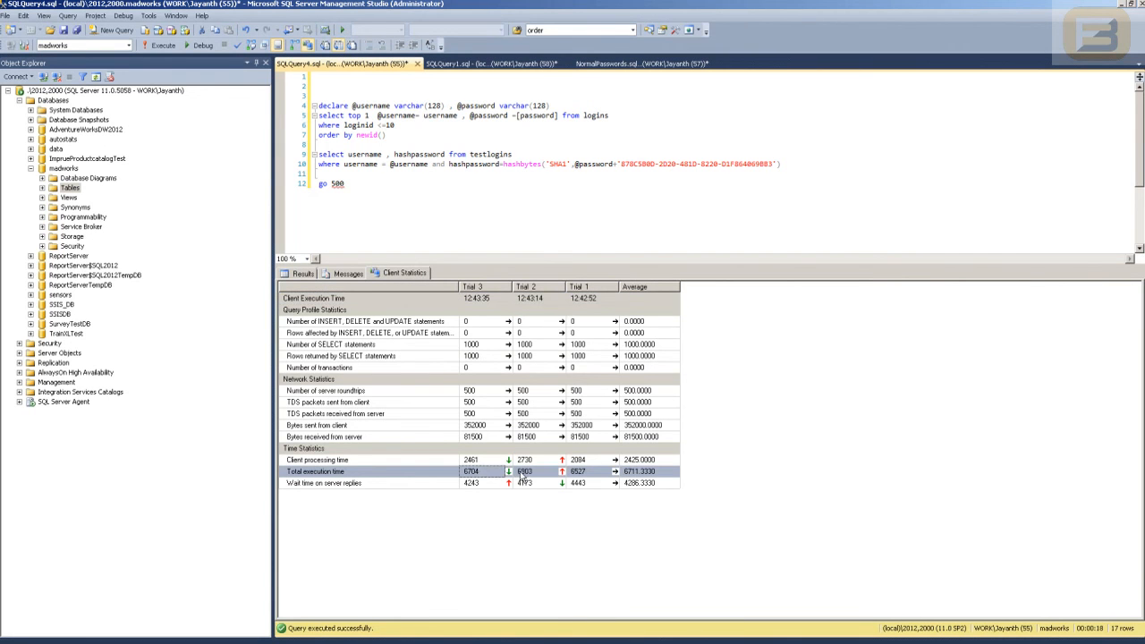
pyautogui.moveTo(486, 482)
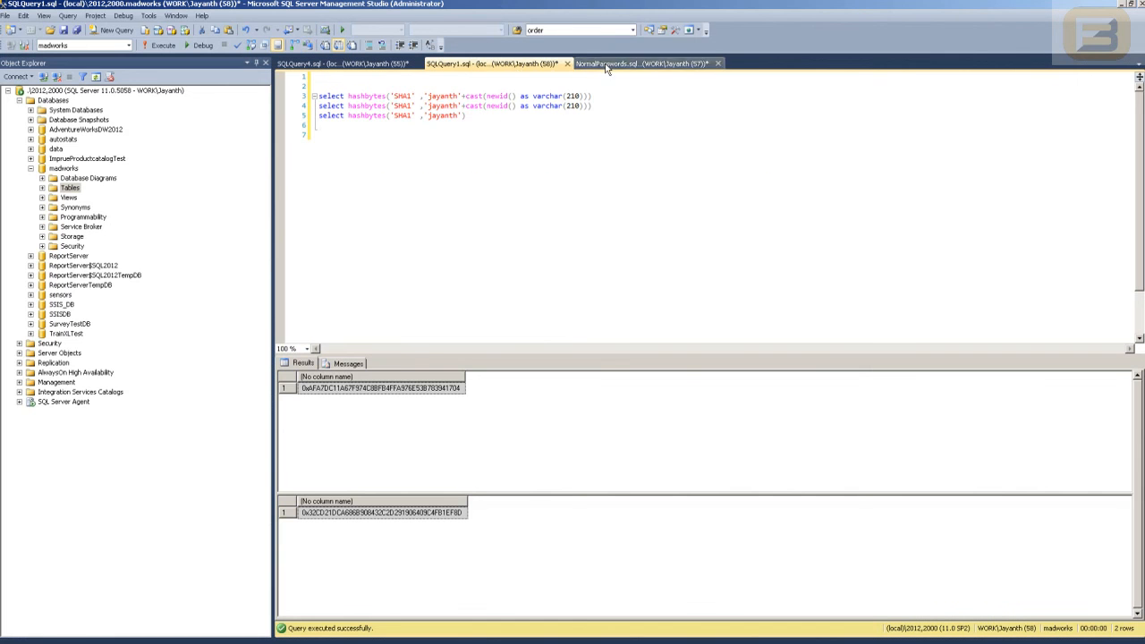
pyautogui.click(644, 63)
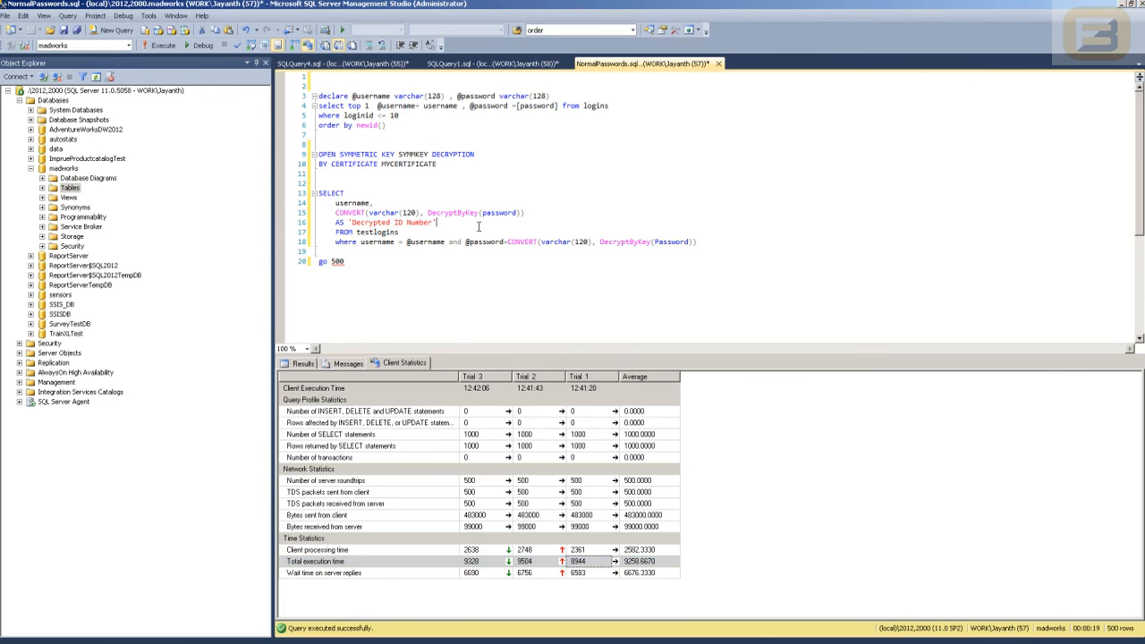
pyautogui.moveTo(490, 284)
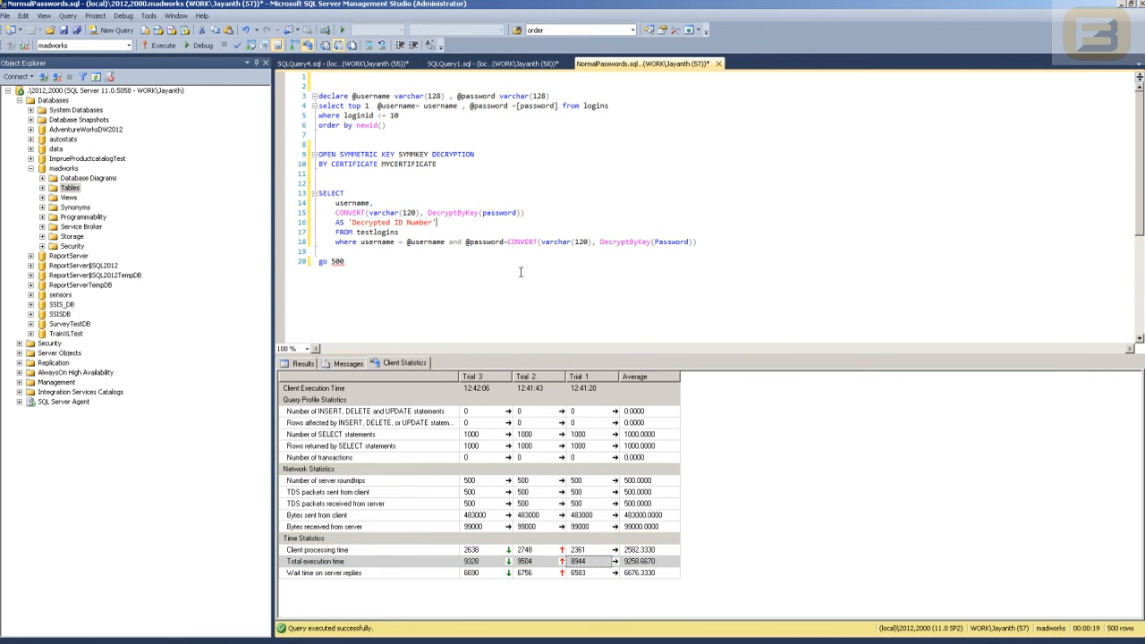
pyautogui.press('ctrl+a')
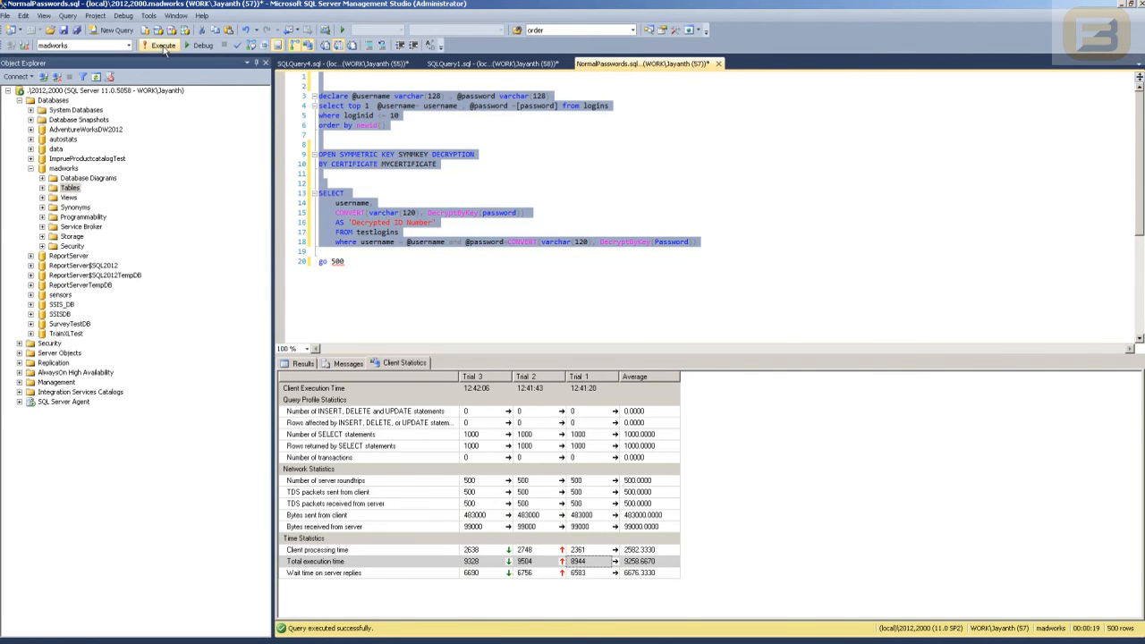
# Rerun the NormalPasswords decryption script and view its table scan and index seek plan
pyautogui.click(162, 46)
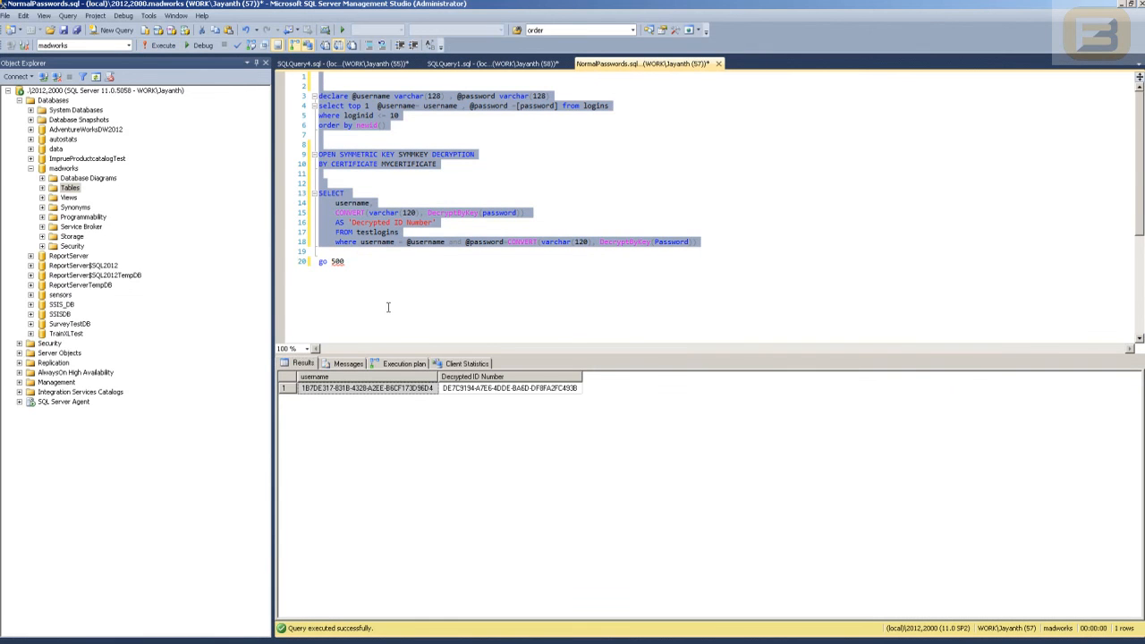
pyautogui.click(403, 363)
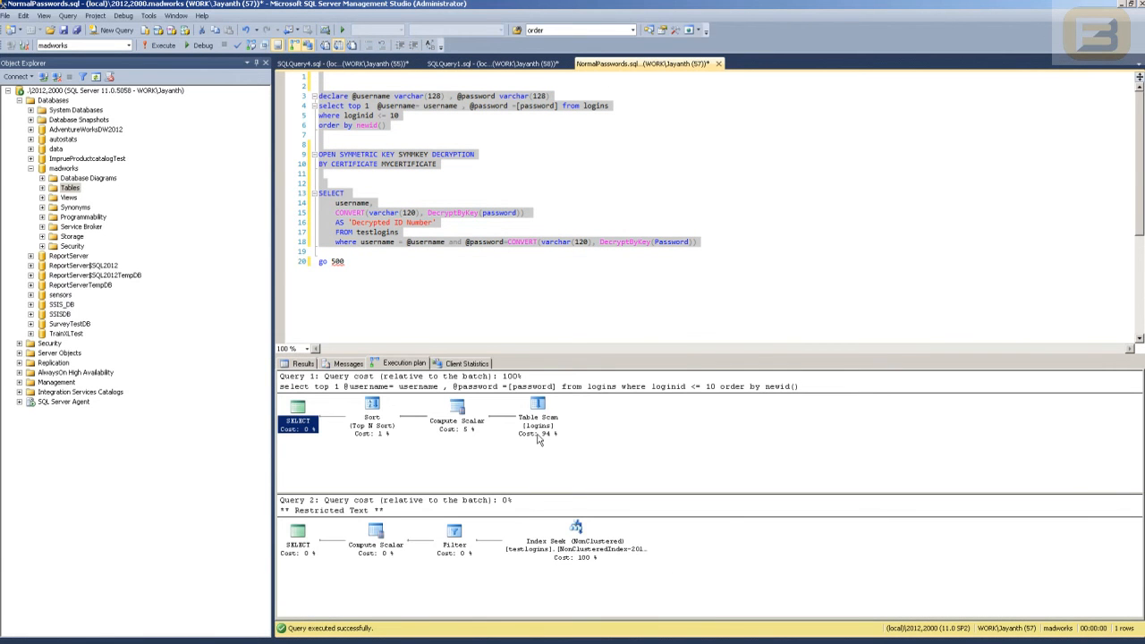
pyautogui.moveTo(297, 411)
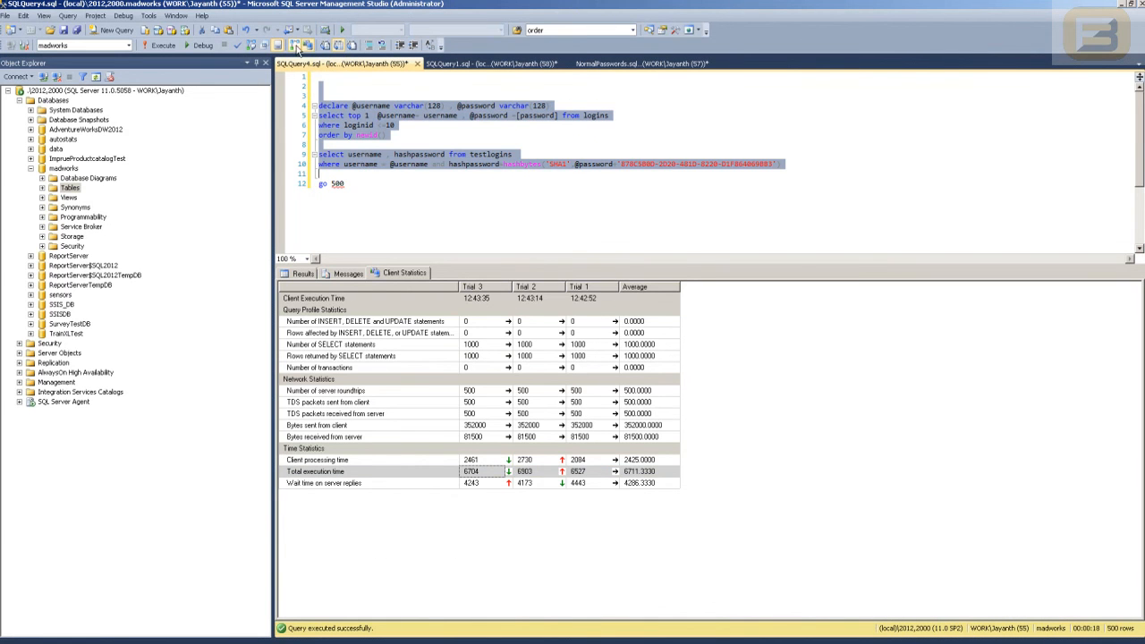
pyautogui.moveTo(163, 57)
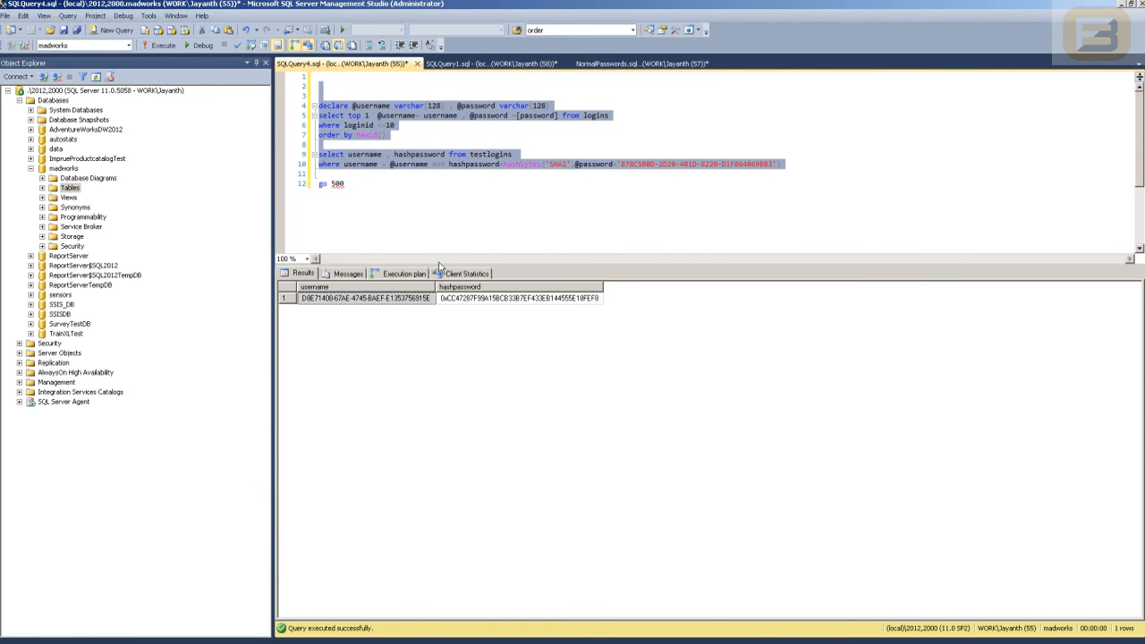
# View the SHA1 login query's execution plan, then clear the script selection
pyautogui.click(402, 273)
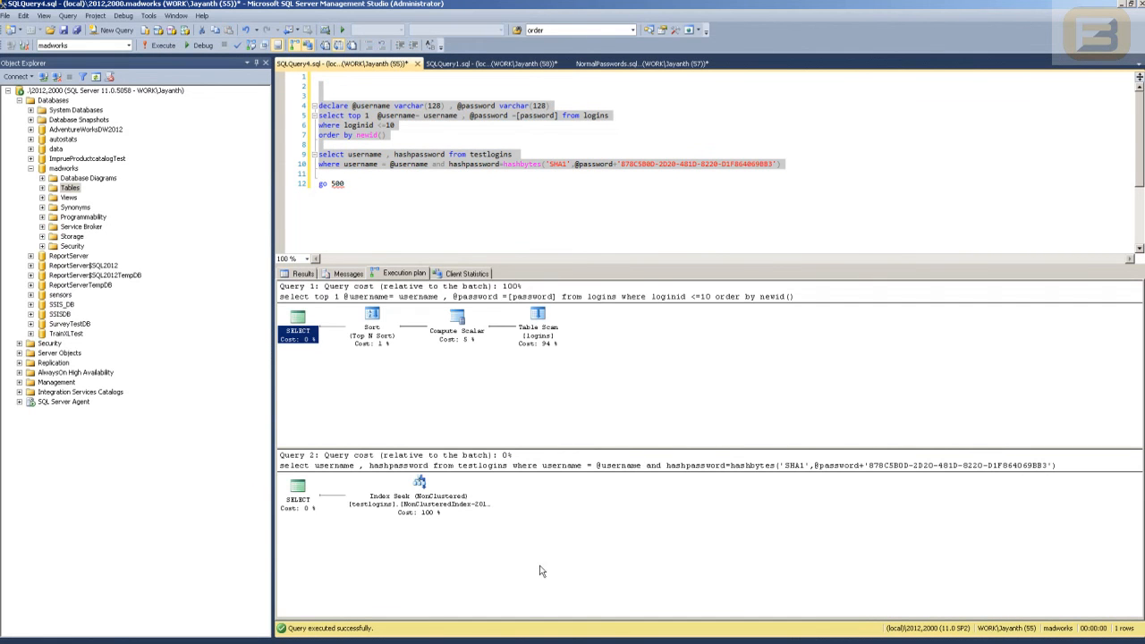
pyautogui.moveTo(415, 536)
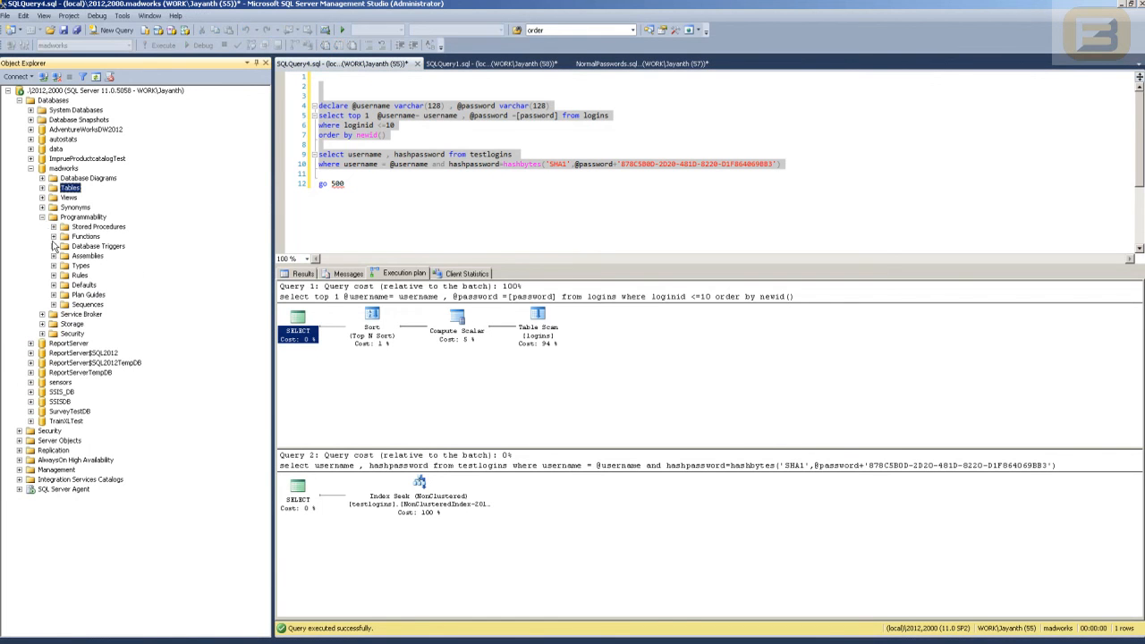
pyautogui.moveTo(377, 180)
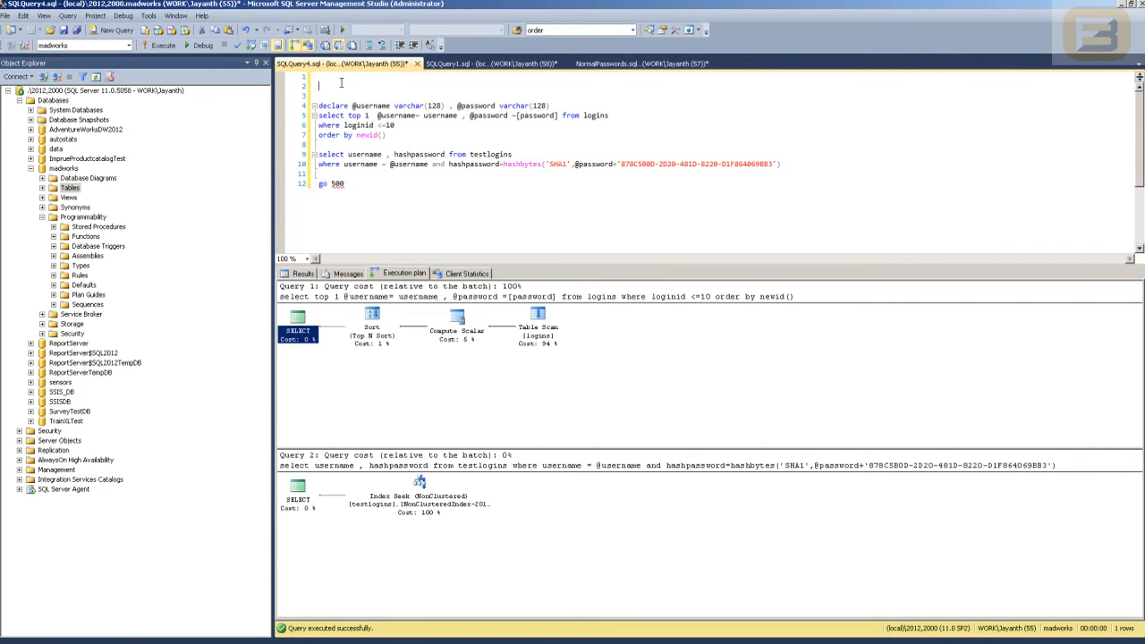
pyautogui.click(617, 63)
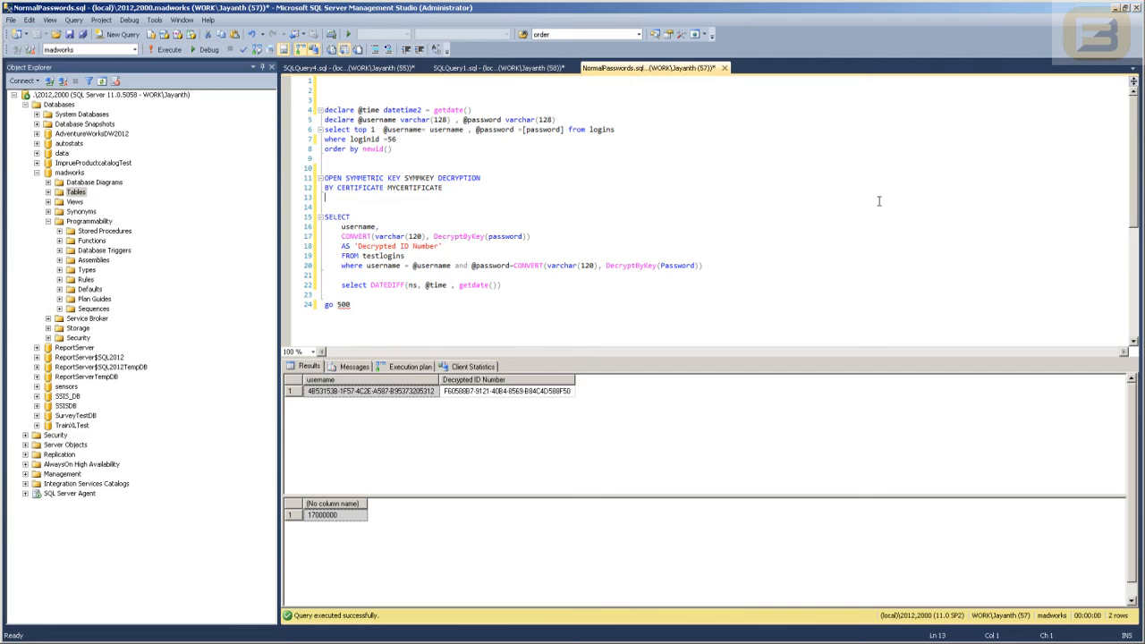
pyautogui.moveTo(709, 265)
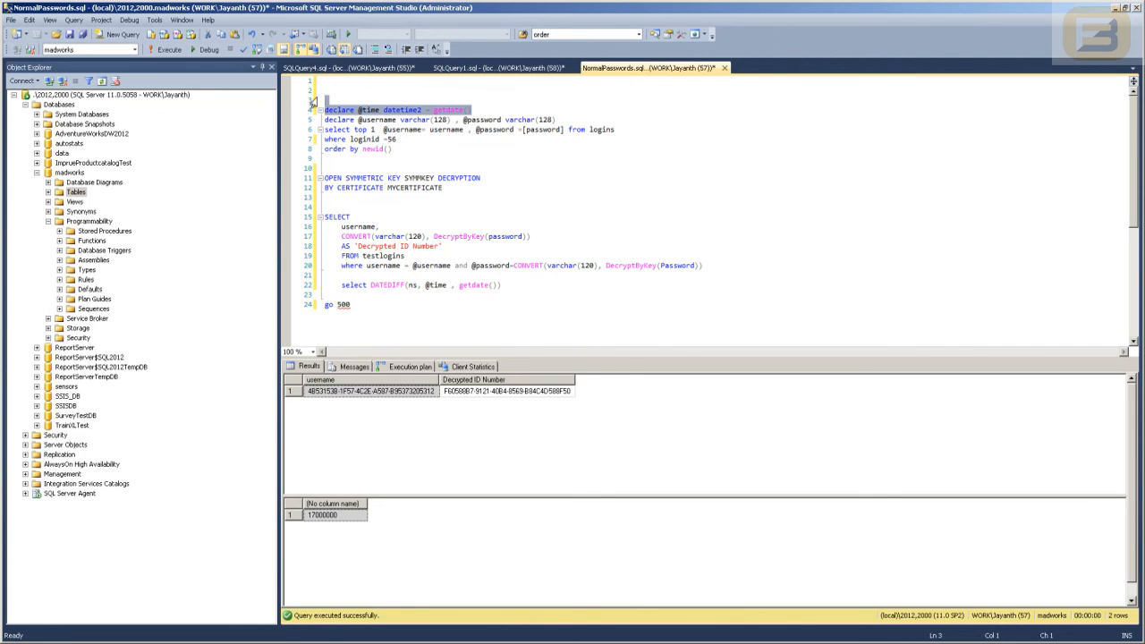
# Run the getdate/DATEDIFF(ns)-timed decryption script, which reports 17000000 nanoseconds
pyautogui.click(501, 284)
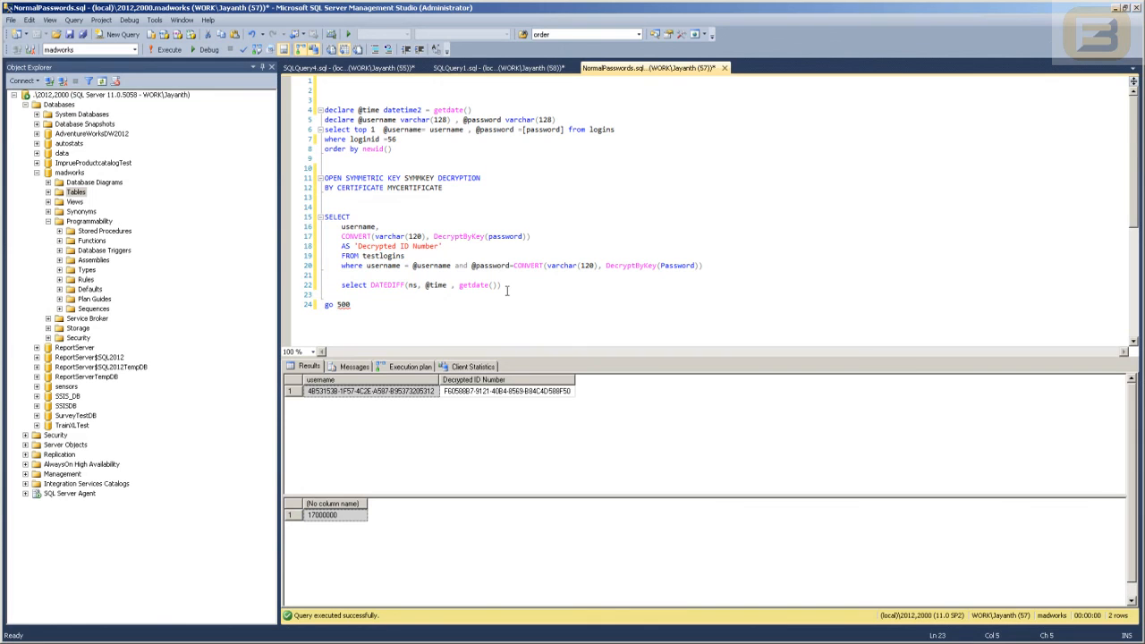
pyautogui.click(405, 284)
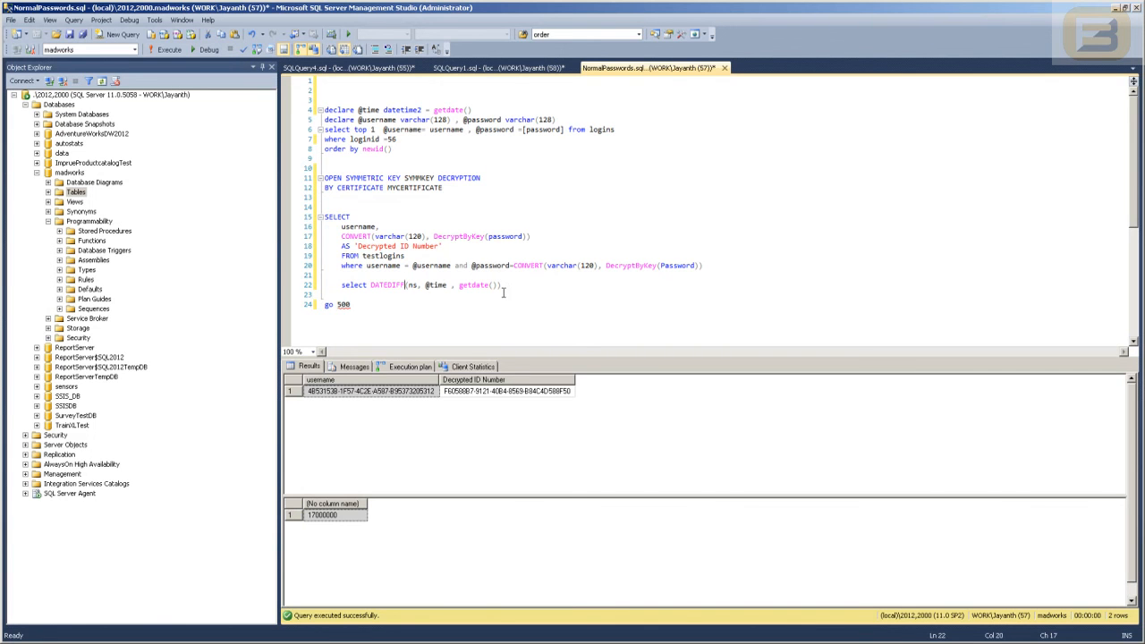
pyautogui.click(349, 68)
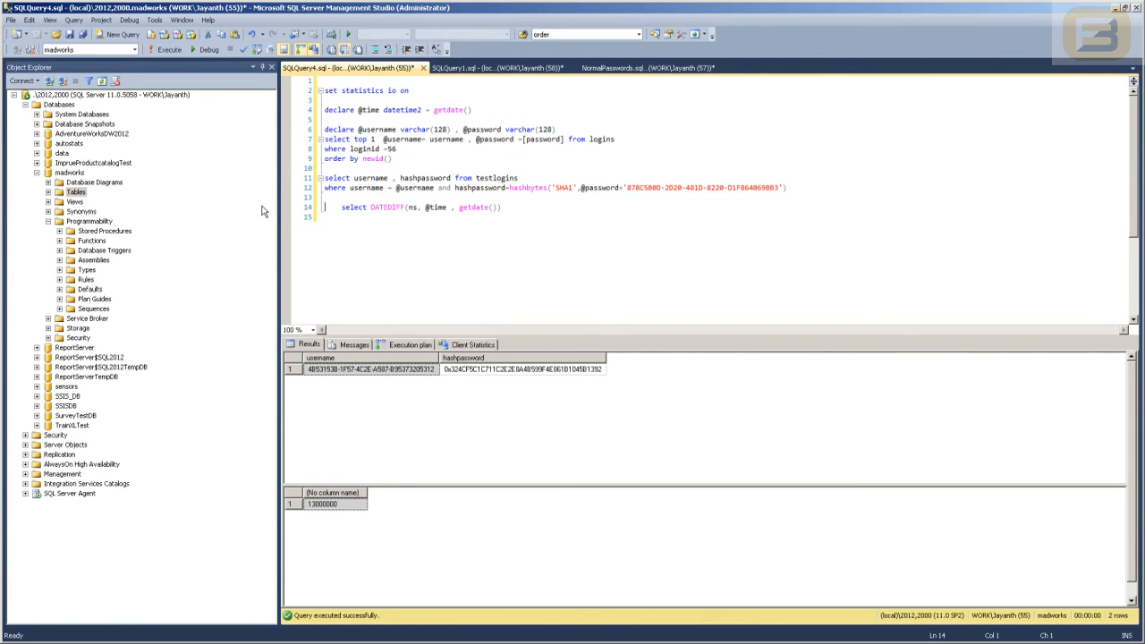
pyautogui.click(653, 67)
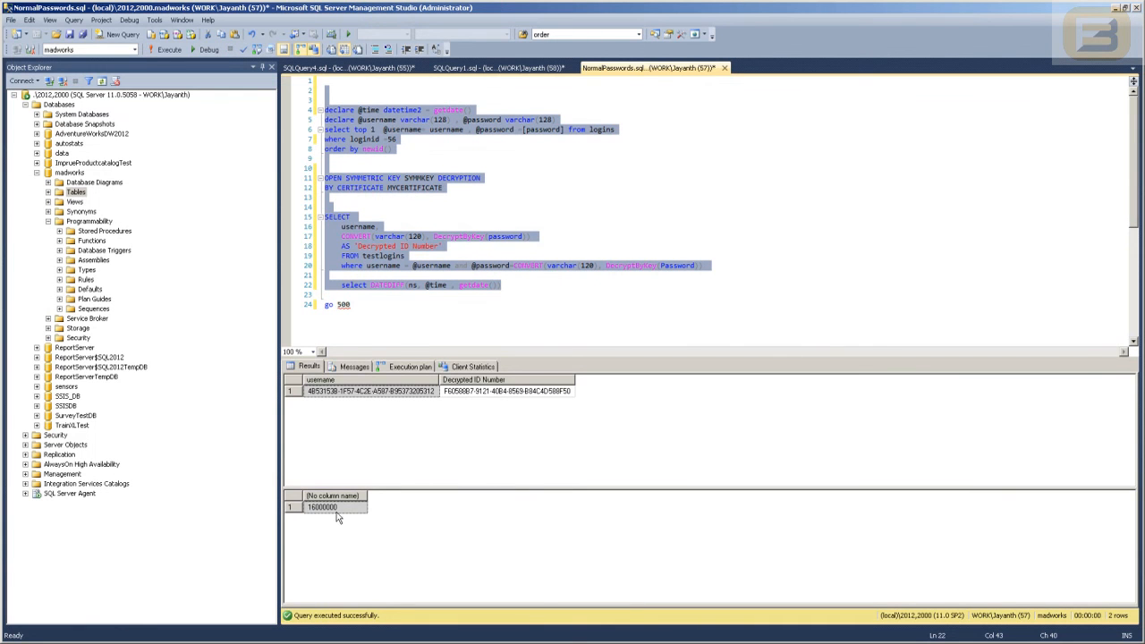
pyautogui.click(165, 49)
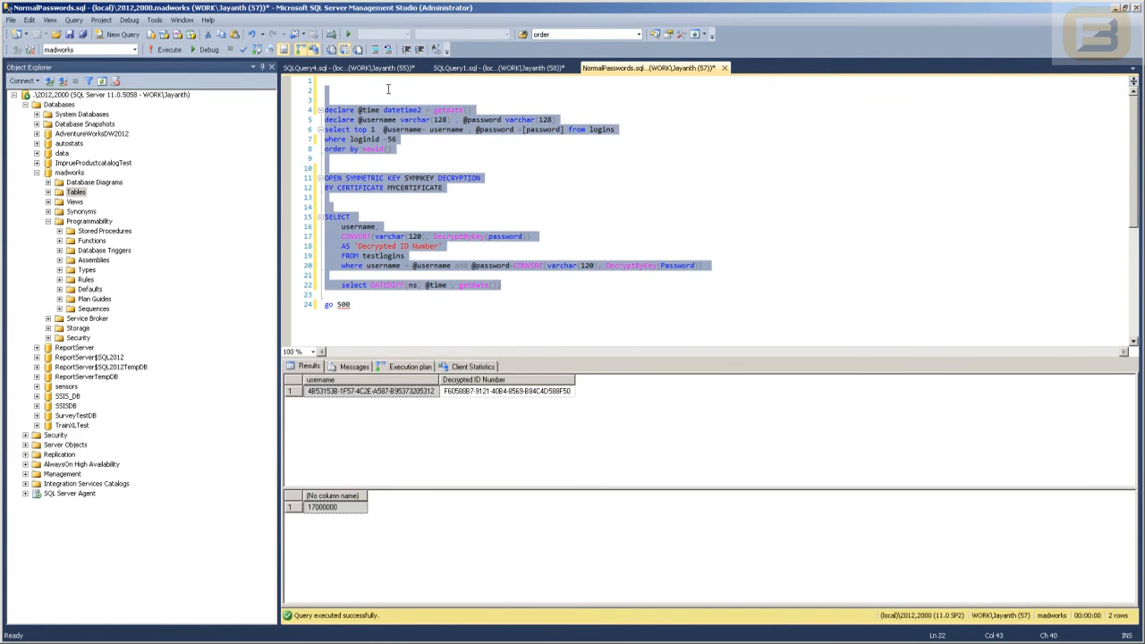
# Rerun the timed SQLQuery4 SHA1 script repeatedly, getting 13000000, 10000000, then 16000000 nanoseconds
pyautogui.click(348, 67)
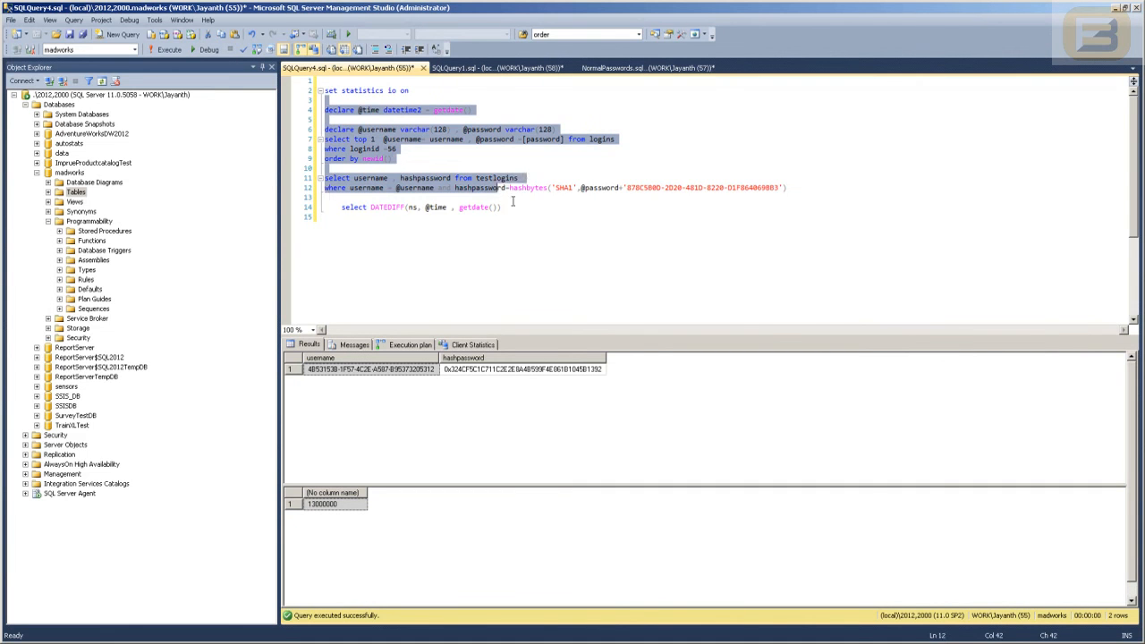
pyautogui.click(167, 49)
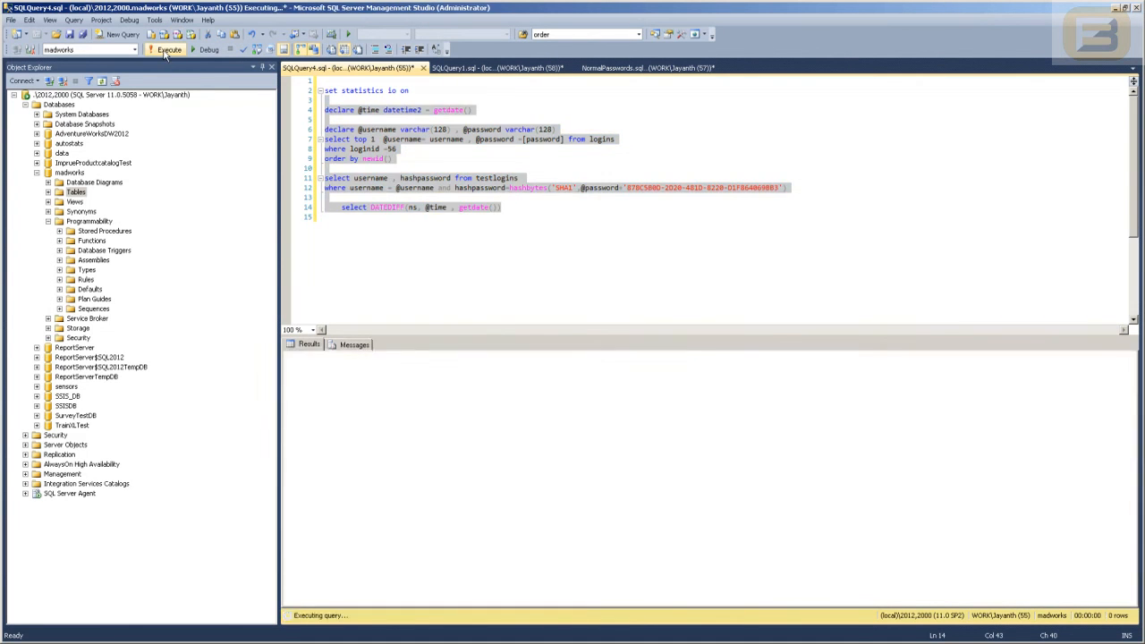
pyautogui.click(169, 49)
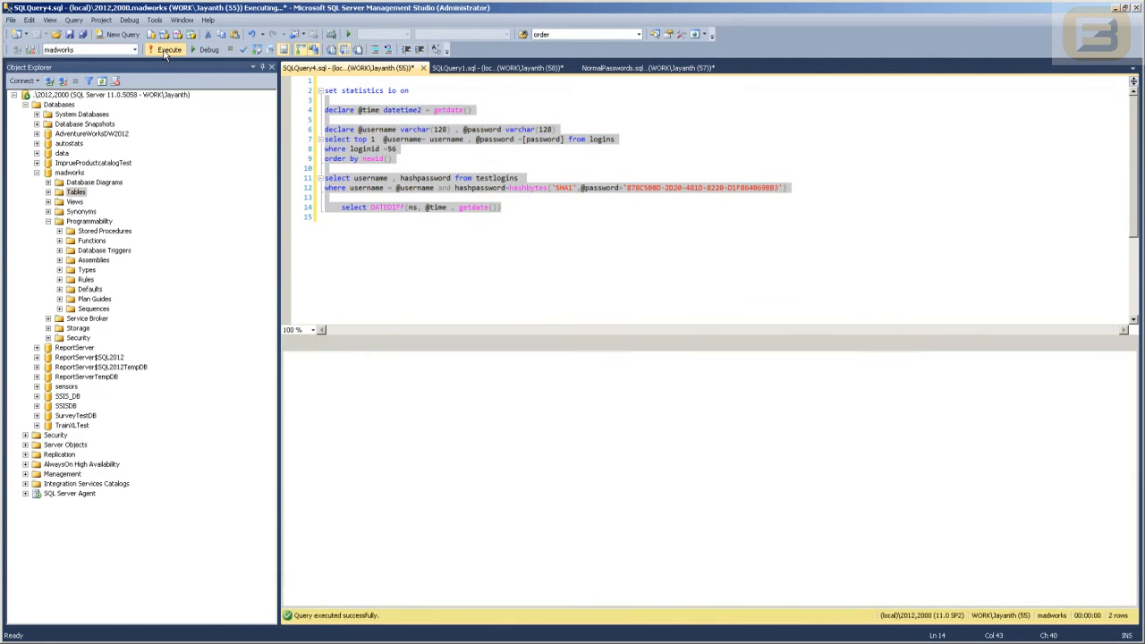
pyautogui.click(168, 49)
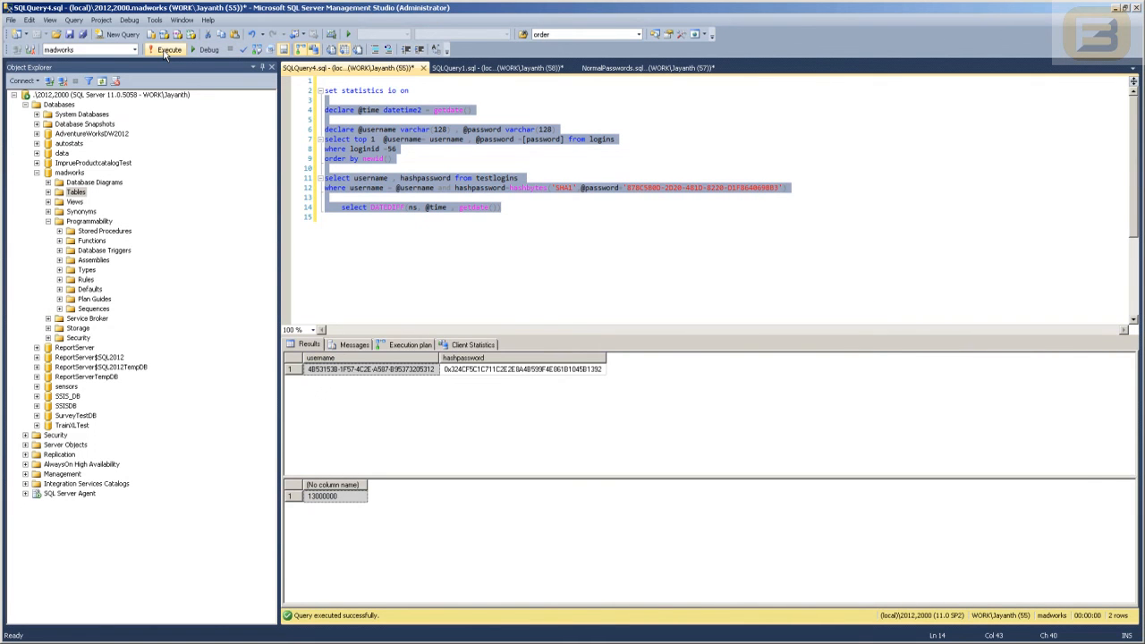
pyautogui.moveTo(169, 50)
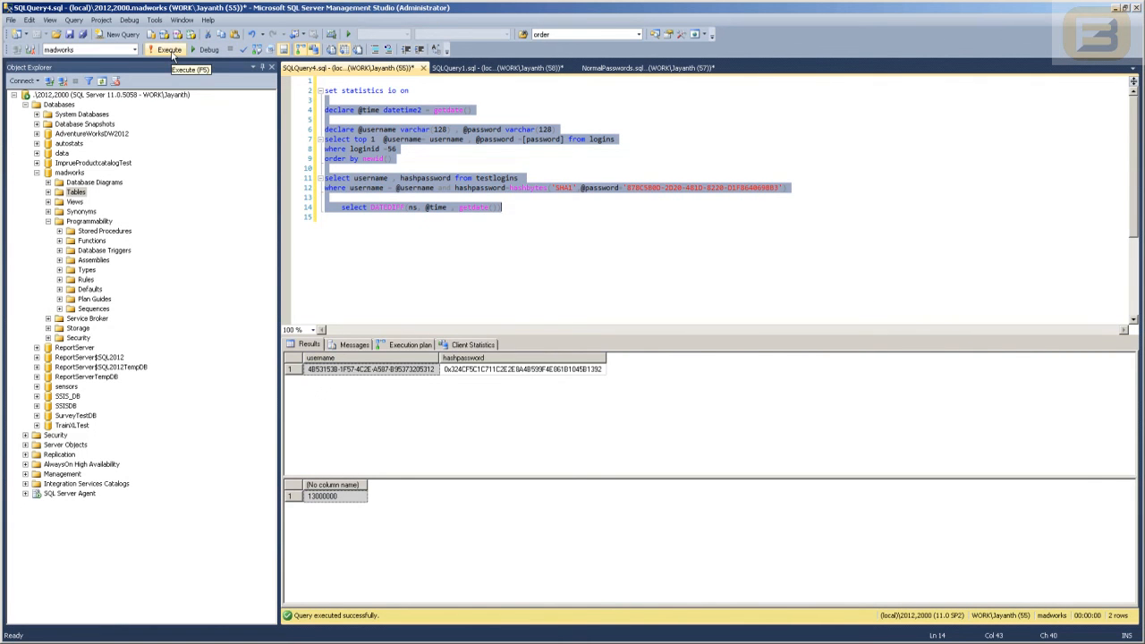
pyautogui.click(167, 49)
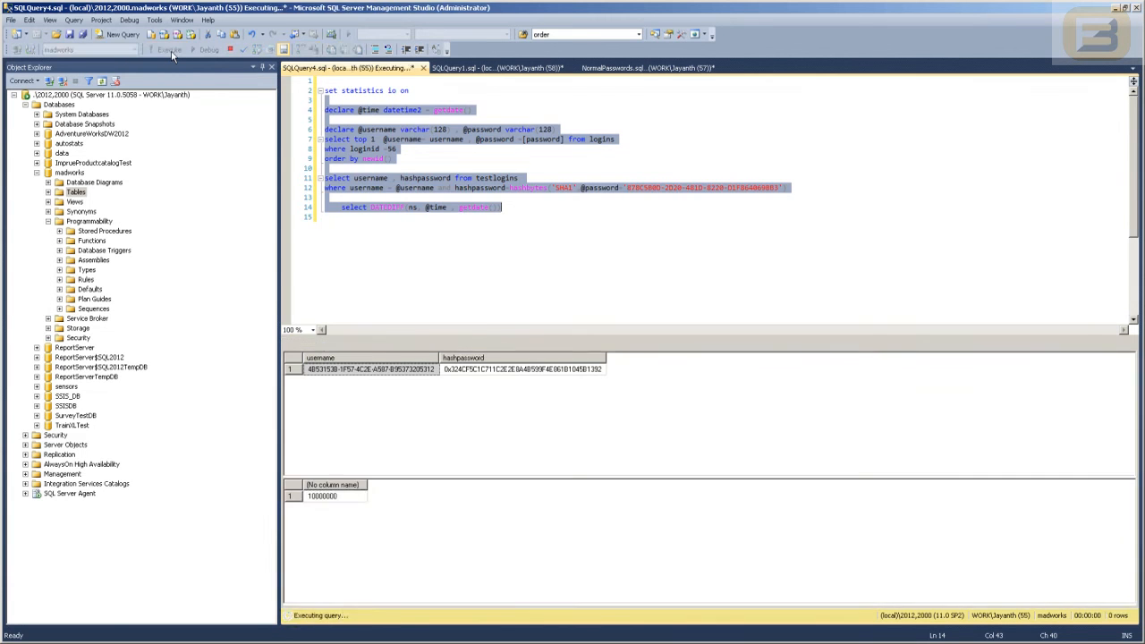
pyautogui.click(168, 49)
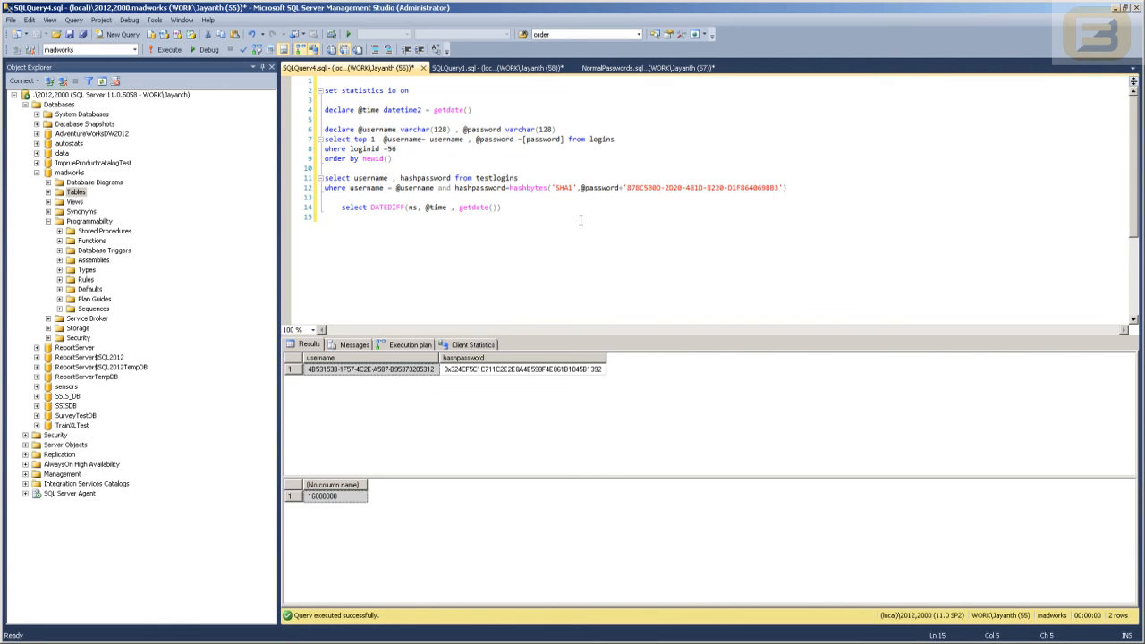
pyautogui.click(342, 217)
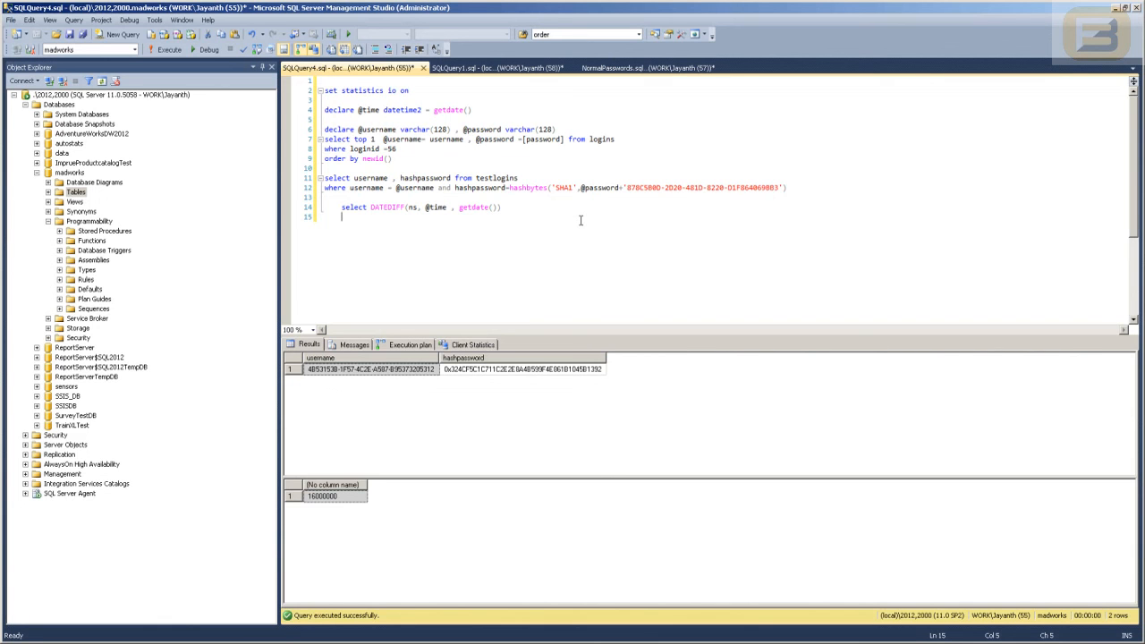